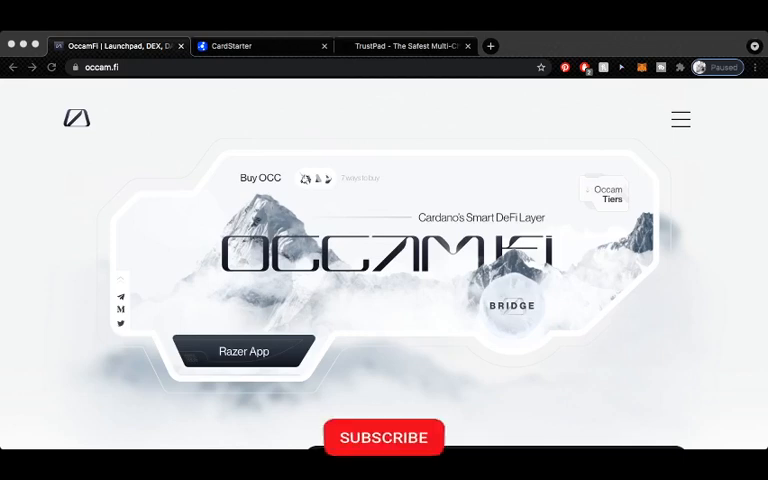
Bring up the Occam.Fi price listing on CoinMarketCap.
{"action": "left_click", "coordinate": [384, 438]}
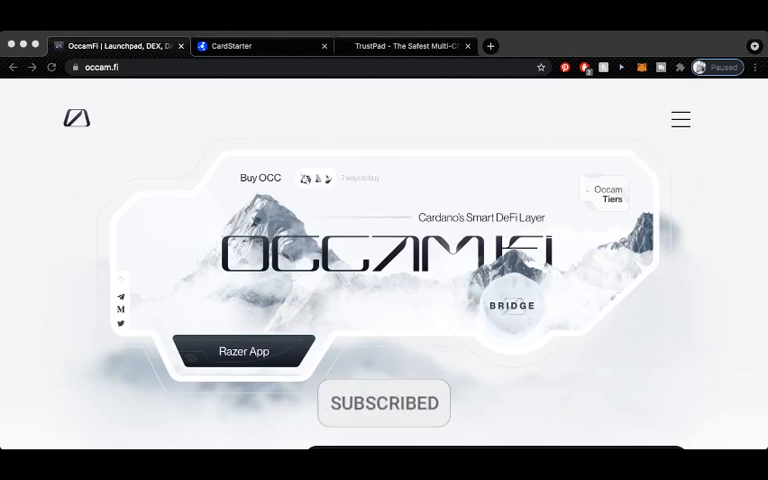
{"action": "left_click", "coordinate": [384, 404]}
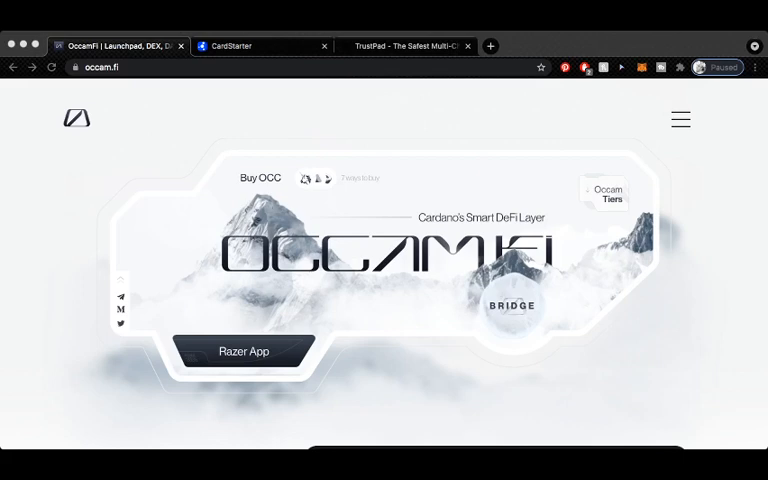
{"action": "left_click", "coordinate": [488, 46]}
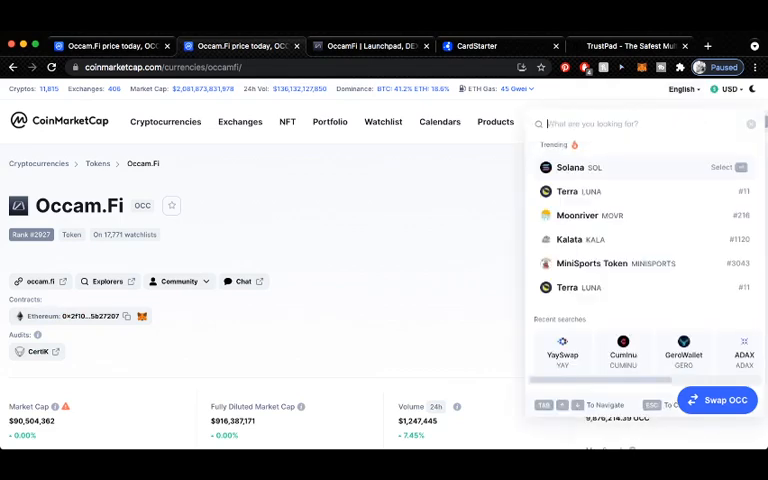
Search CoinMarketCap for CARD.STARTER and TrustPad and open their coin pages.
{"action": "type", "text": "cardh"}
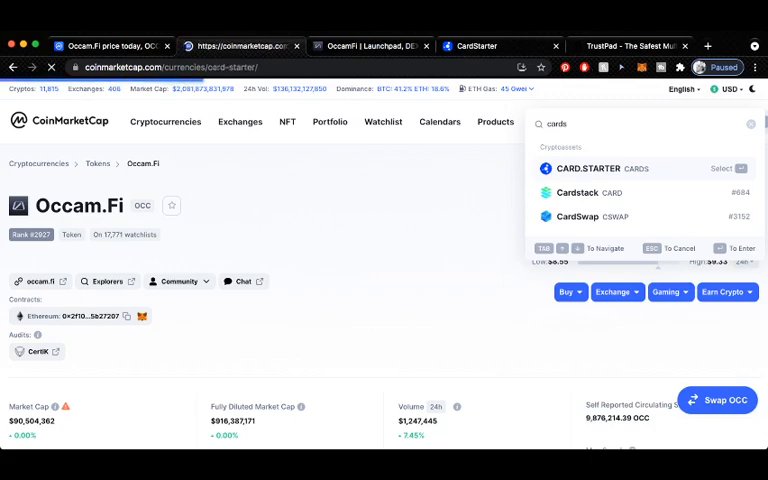
{"action": "left_click", "coordinate": [588, 168]}
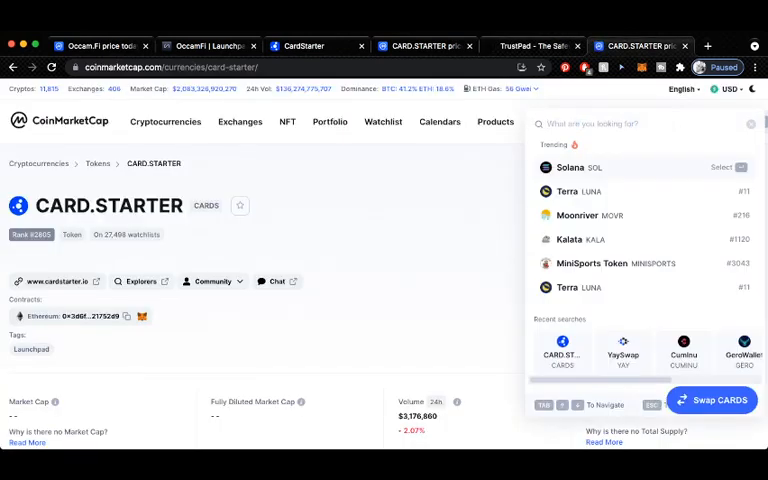
{"action": "type", "text": "Trust"}
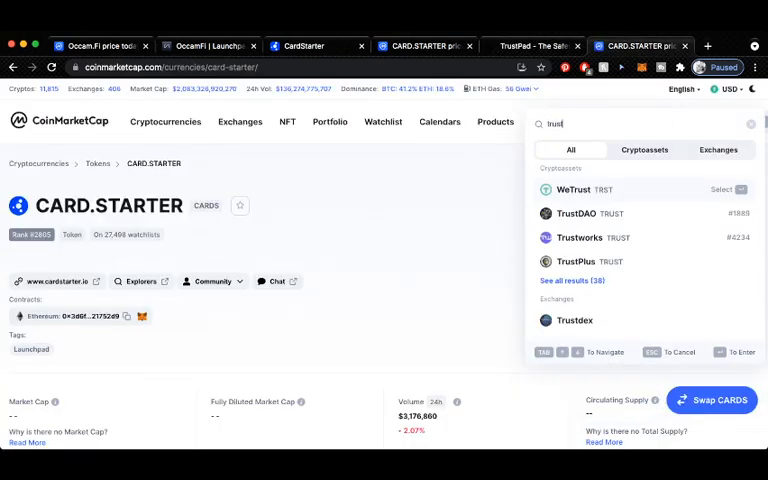
{"action": "left_click", "coordinate": [210, 46]}
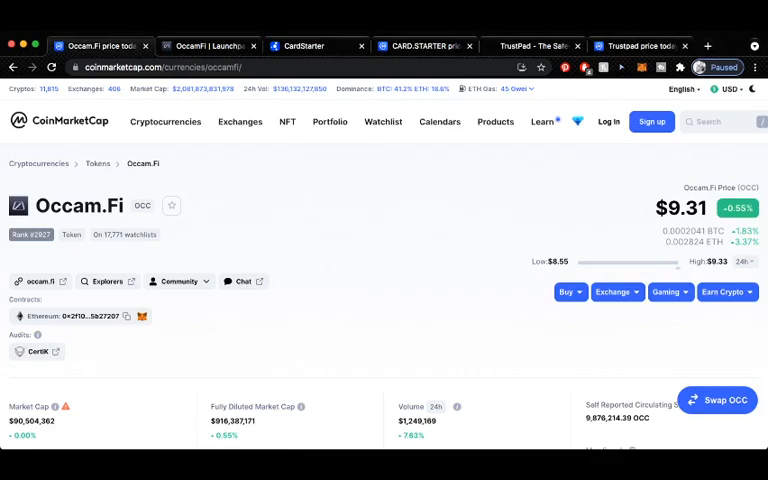
Scroll the Occam.Fi page down to its chart and price statistics.
{"action": "scroll", "scroll_direction": "down", "scroll_amount": 3}
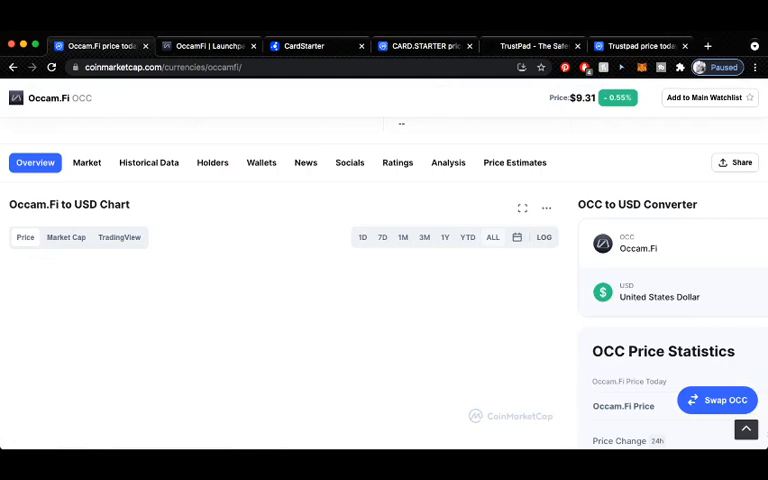
{"action": "scroll", "scroll_direction": "down", "scroll_amount": 3}
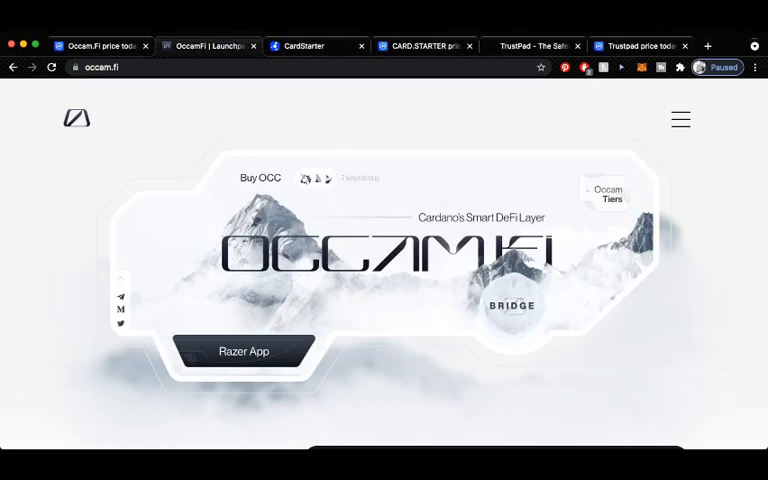
Scroll the OccamFi homepage down to the complete fundraising and Recent projects sections.
{"action": "scroll", "scroll_direction": "down", "scroll_amount": 3}
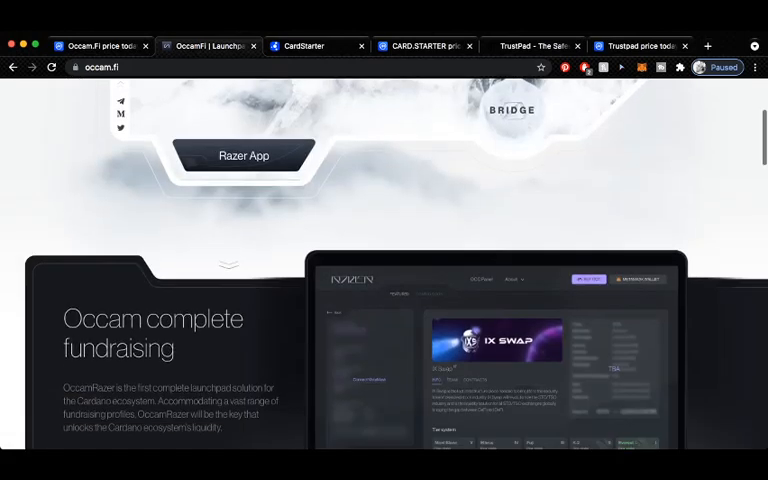
{"action": "scroll", "scroll_direction": "down", "scroll_amount": 3}
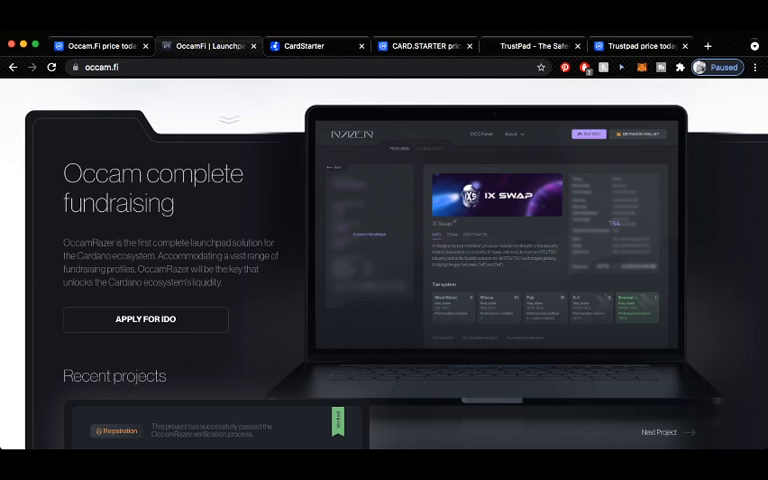
{"action": "scroll", "scroll_direction": "down", "scroll_amount": 3}
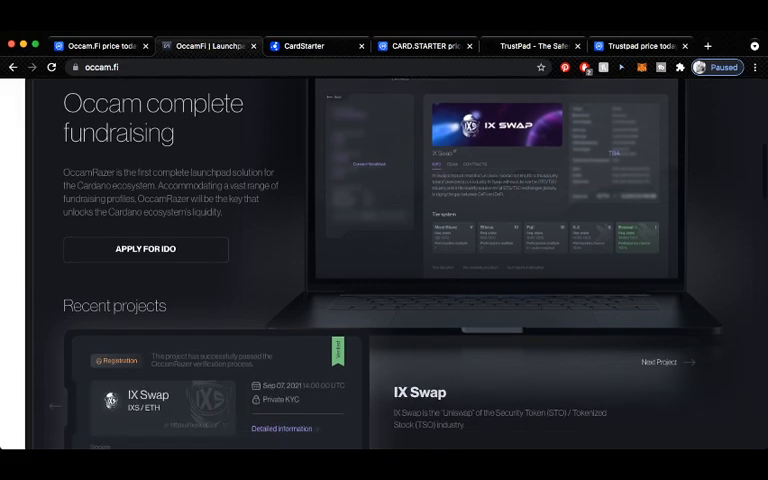
{"action": "scroll", "scroll_direction": "down", "scroll_amount": 3}
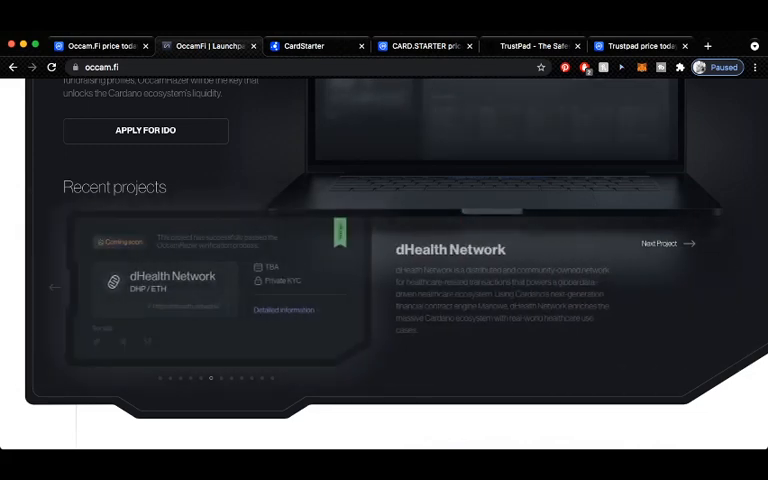
Advance the recent projects carousel from IX Swap to Theos and continue to the Tier Structure.
{"action": "left_click", "coordinate": [668, 244]}
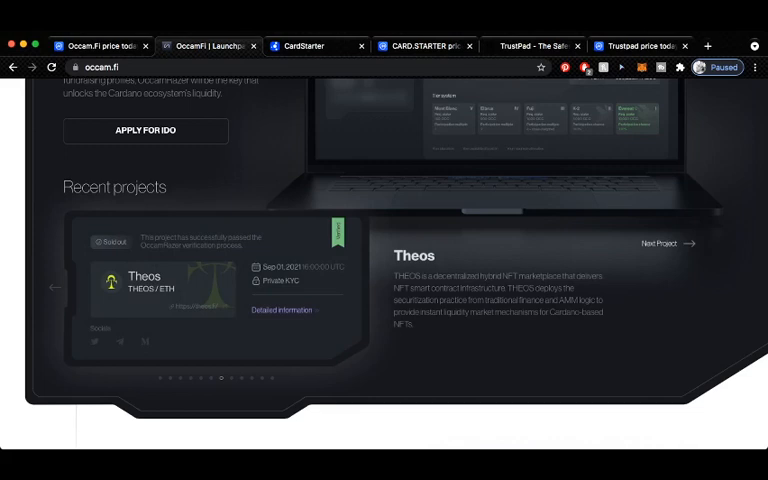
{"action": "scroll", "scroll_direction": "down", "scroll_amount": 3}
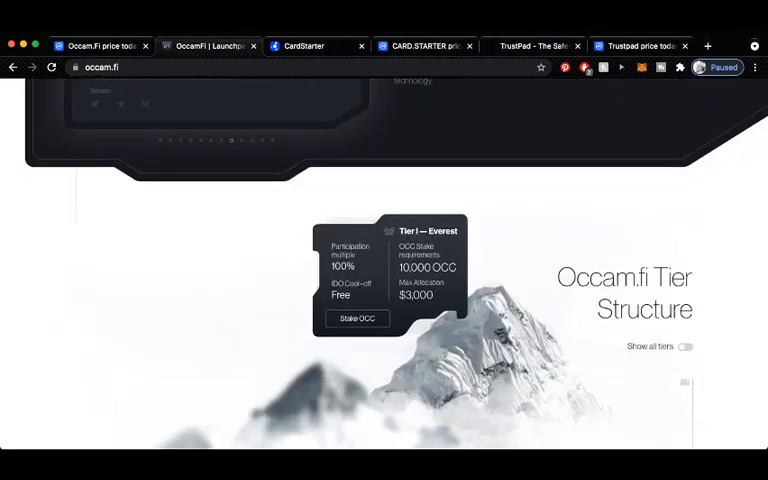
Scroll through Tier Structure, About Occam.fi, Our Partners and News and Releases, then back to the top banner.
{"action": "scroll", "scroll_direction": "down", "scroll_amount": 3}
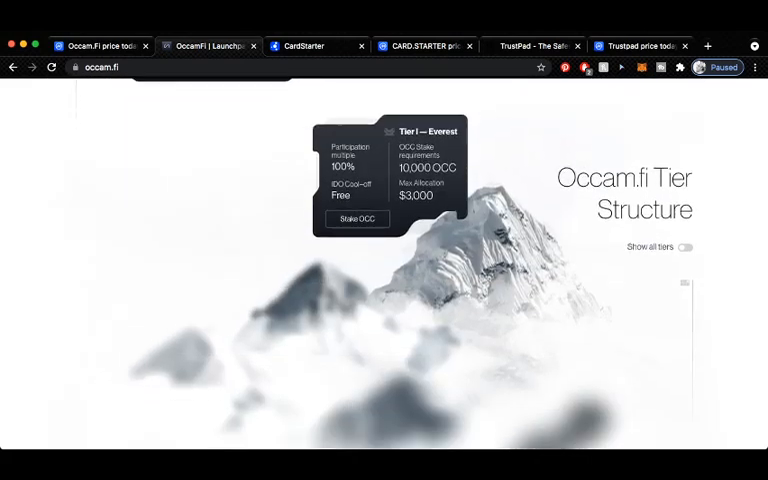
{"action": "scroll", "scroll_direction": "down", "scroll_amount": 3}
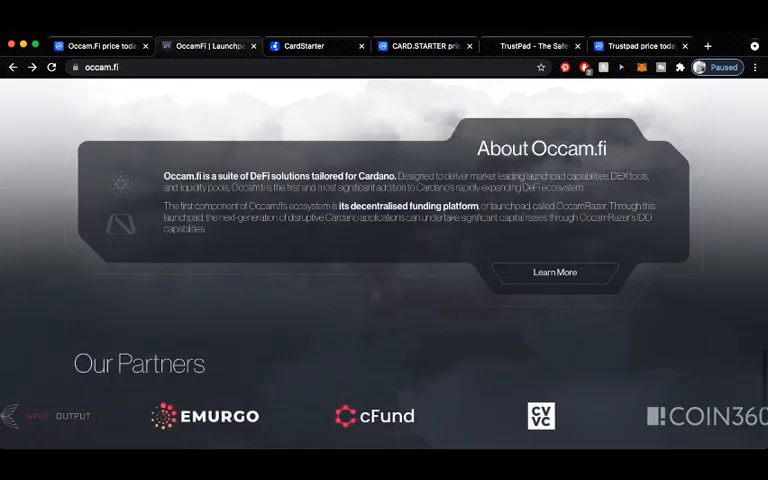
{"action": "scroll", "scroll_direction": "down", "scroll_amount": 3}
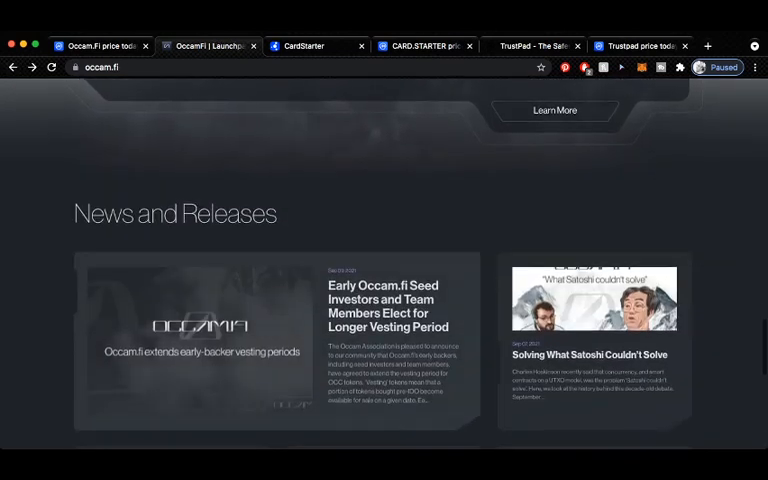
{"action": "scroll", "scroll_direction": "down", "scroll_amount": 3}
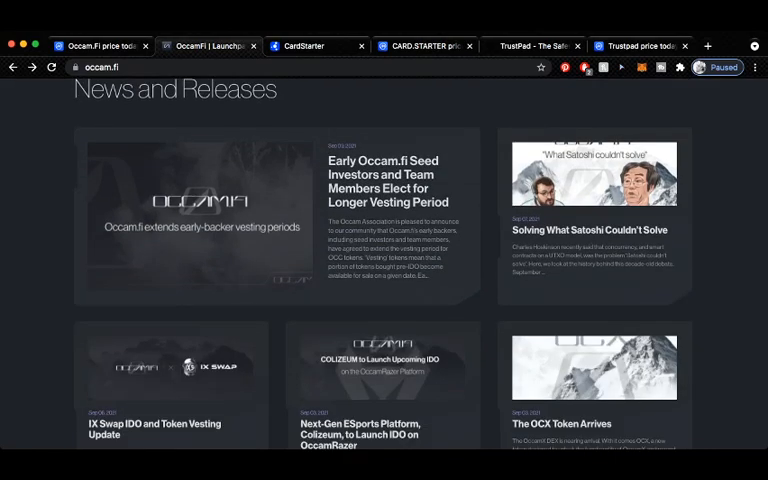
{"action": "scroll", "scroll_direction": "down", "scroll_amount": 3}
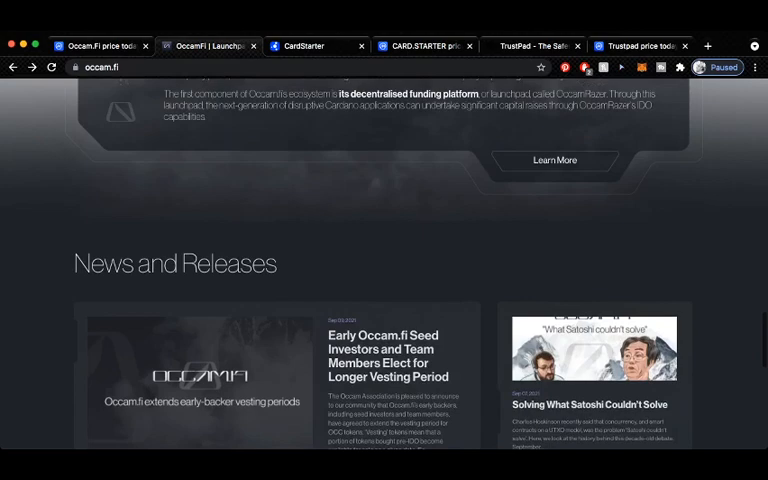
{"action": "scroll", "scroll_direction": "down", "scroll_amount": 3}
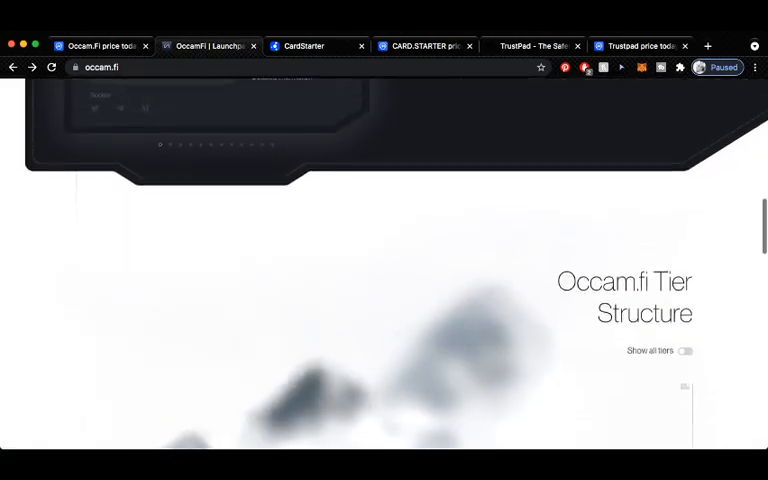
{"action": "scroll", "scroll_direction": "up", "scroll_amount": 3}
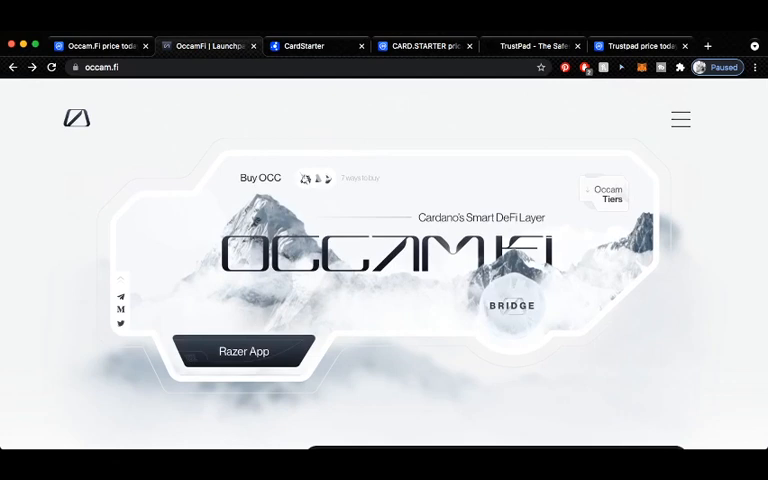
Open the Occam FAQ from the site's hamburger menu.
{"action": "left_click", "coordinate": [680, 120]}
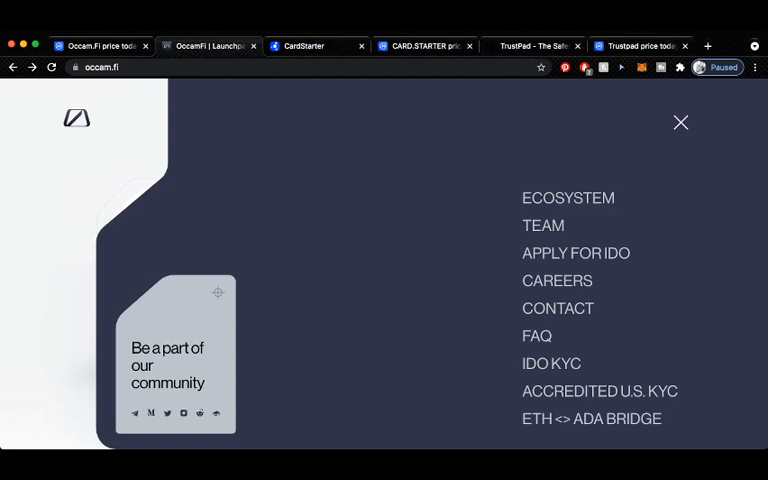
{"action": "left_click", "coordinate": [536, 336]}
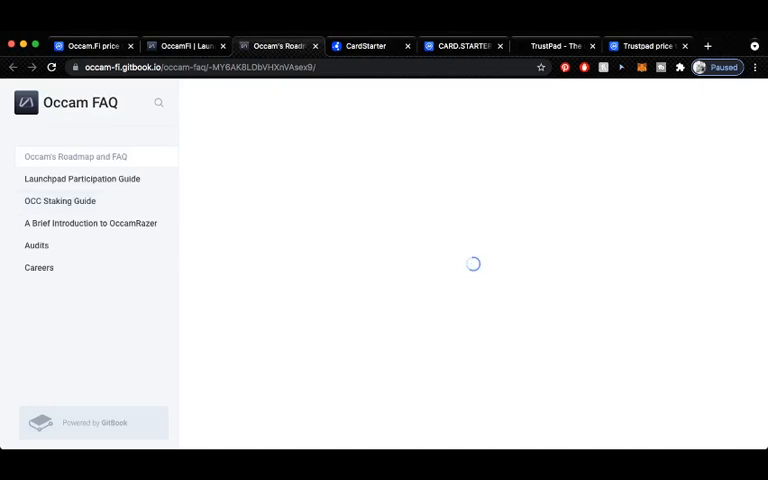
Read the Launchpad Participation Guide down to Pool information display, then switch to the CardStarter site.
{"action": "left_click", "coordinate": [82, 178]}
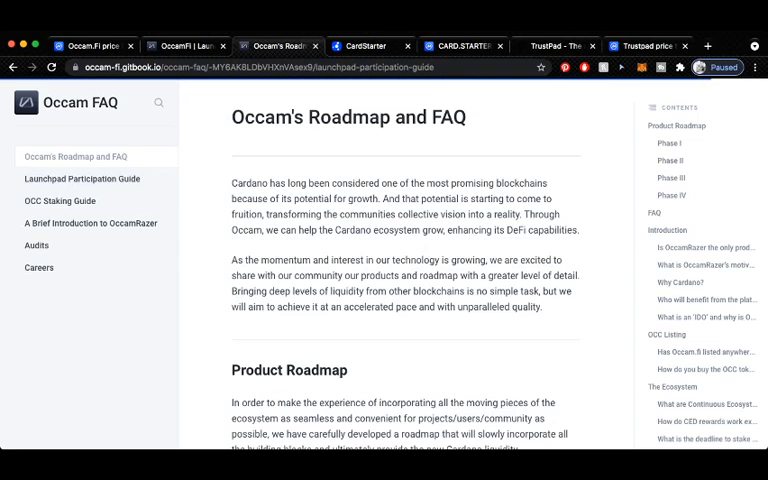
{"action": "left_click", "coordinate": [82, 178]}
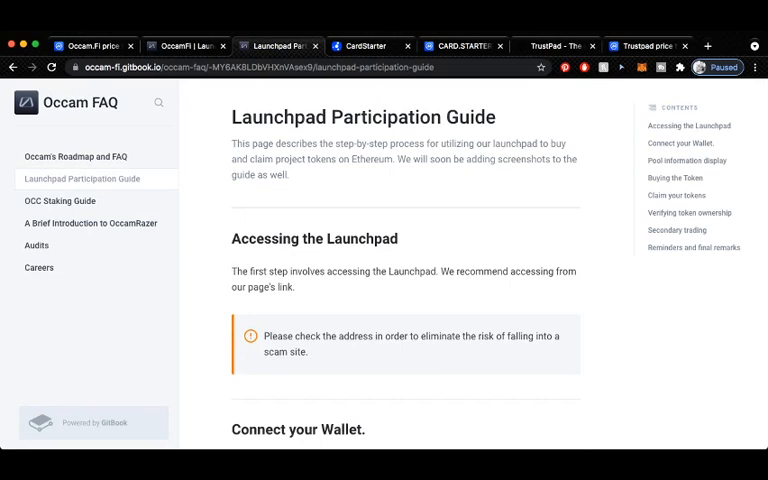
{"action": "scroll", "scroll_direction": "down", "scroll_amount": 3}
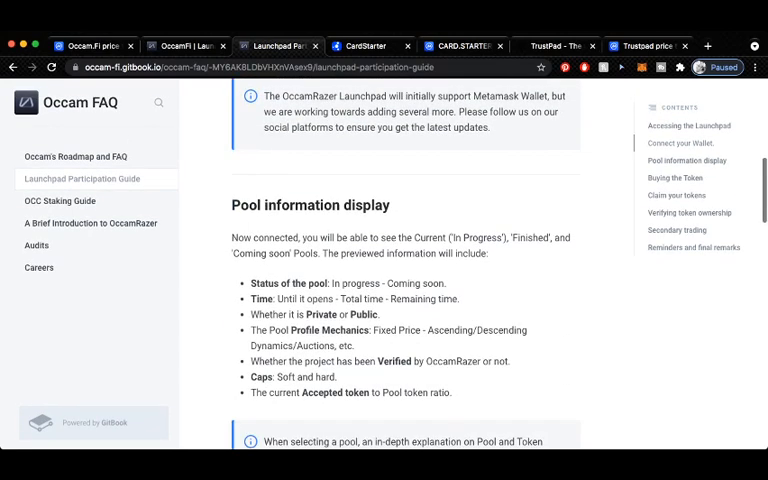
{"action": "scroll", "scroll_direction": "down", "scroll_amount": 3}
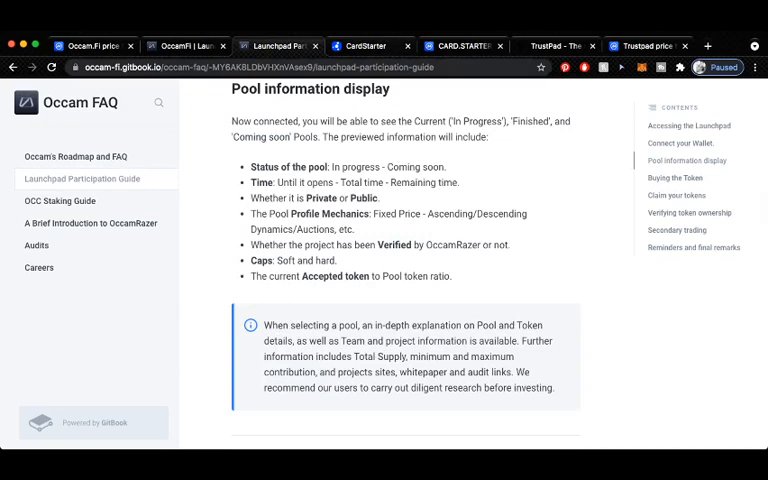
{"action": "left_click", "coordinate": [364, 46]}
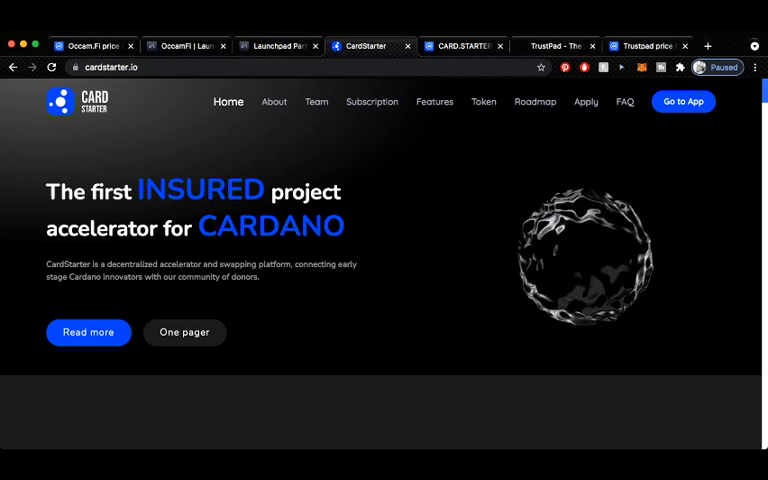
{"action": "left_click", "coordinate": [462, 46]}
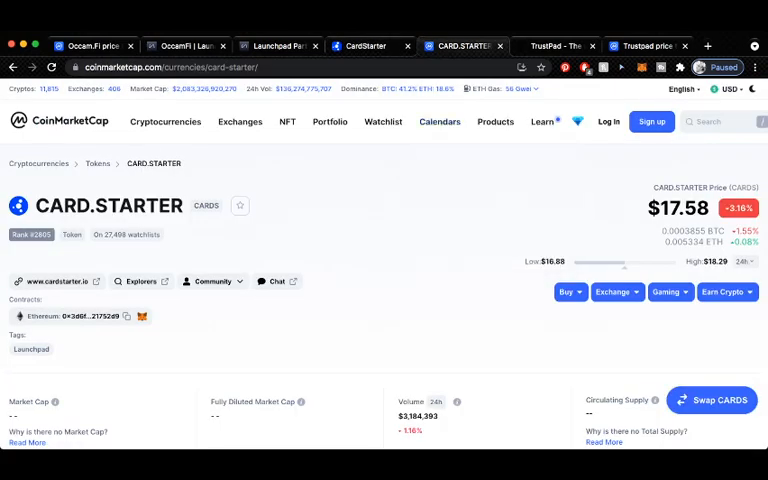
{"action": "scroll", "scroll_direction": "down", "scroll_amount": 3}
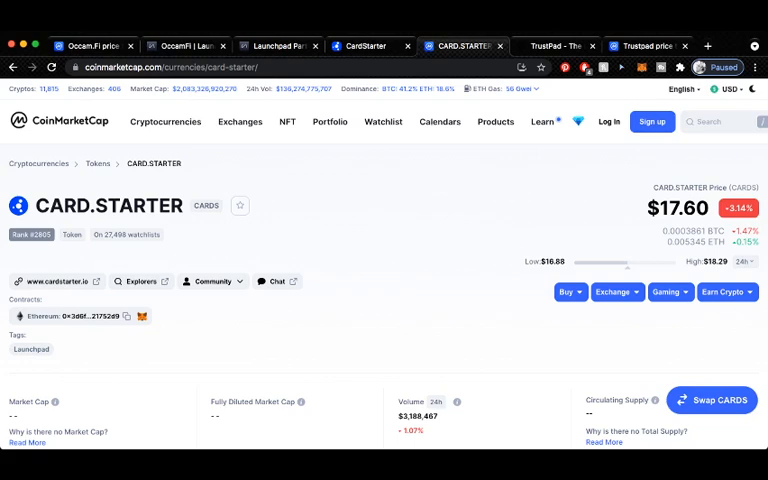
{"action": "left_click", "coordinate": [368, 46]}
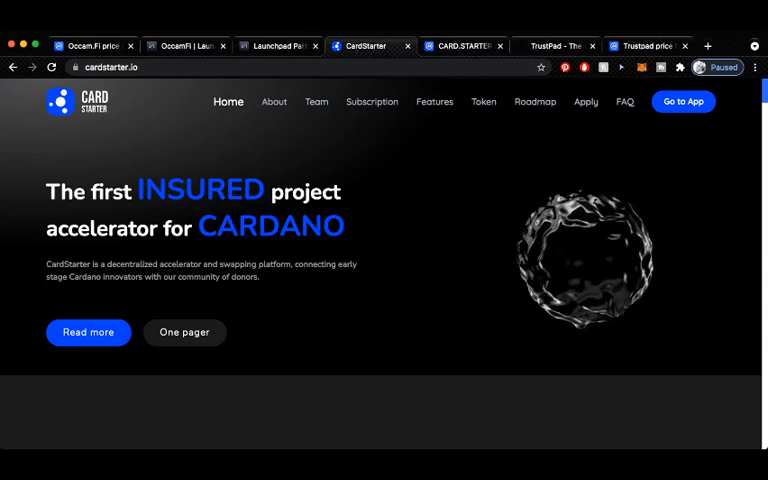
Go through CardStarter's About features and partner logos, ending on the Team section.
{"action": "left_click", "coordinate": [272, 100]}
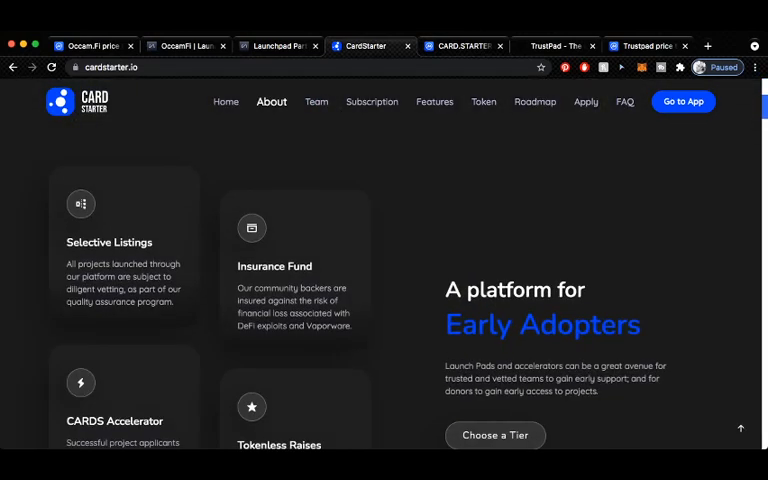
{"action": "scroll", "scroll_direction": "down", "scroll_amount": 3}
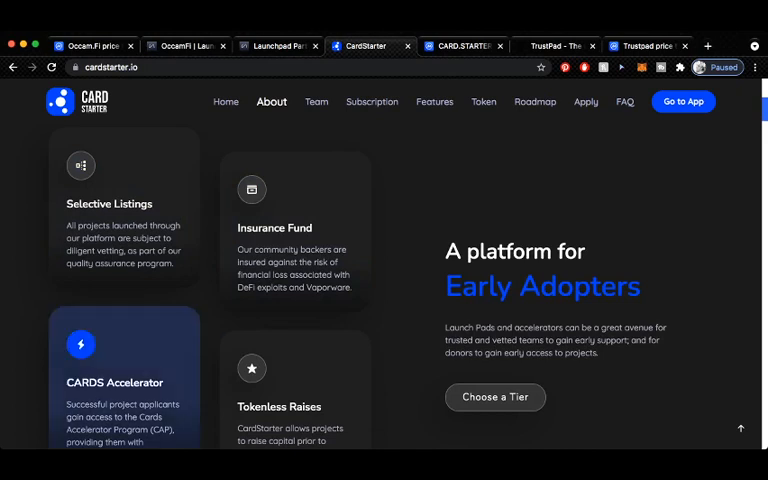
{"action": "scroll", "scroll_direction": "down", "scroll_amount": 3}
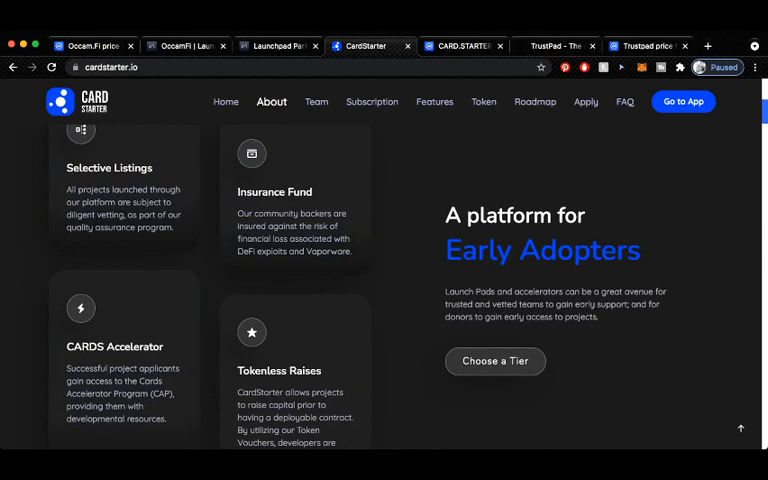
{"action": "scroll", "scroll_direction": "down", "scroll_amount": 3}
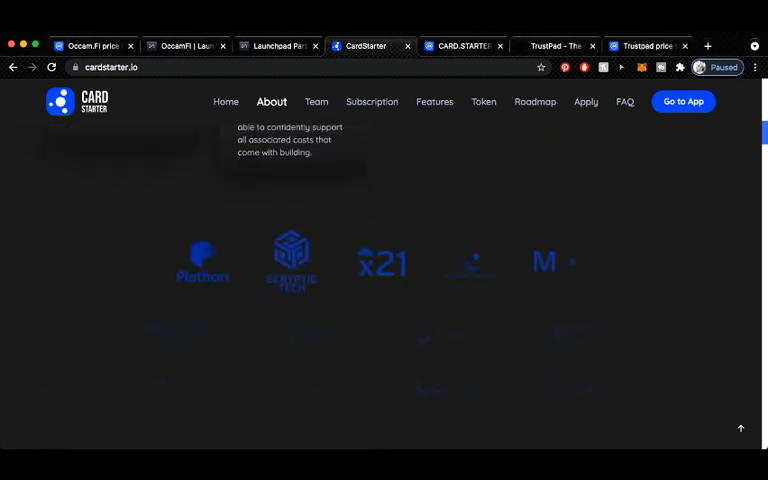
{"action": "scroll", "scroll_direction": "down", "scroll_amount": 3}
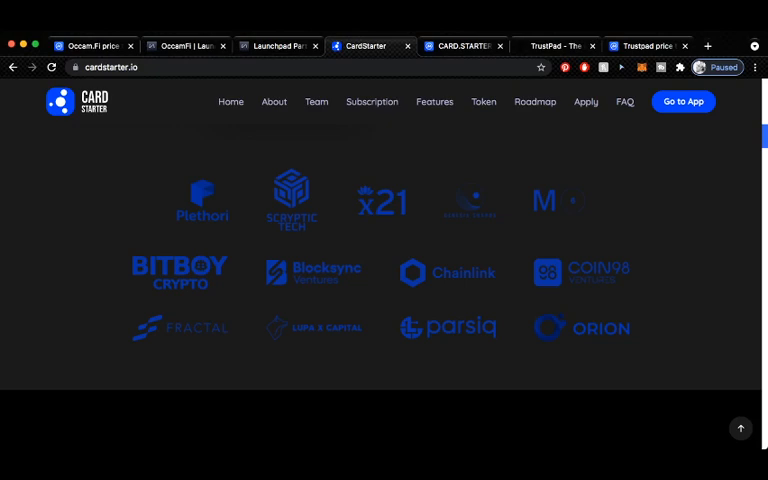
{"action": "left_click", "coordinate": [316, 100]}
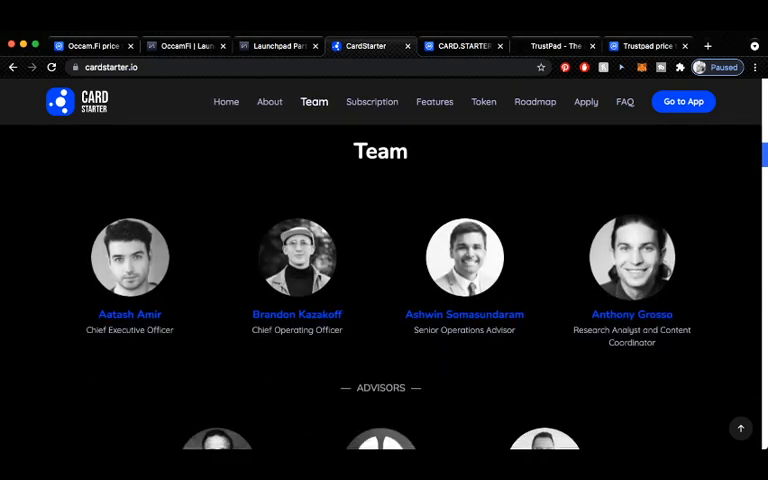
{"action": "scroll", "scroll_direction": "down", "scroll_amount": 3}
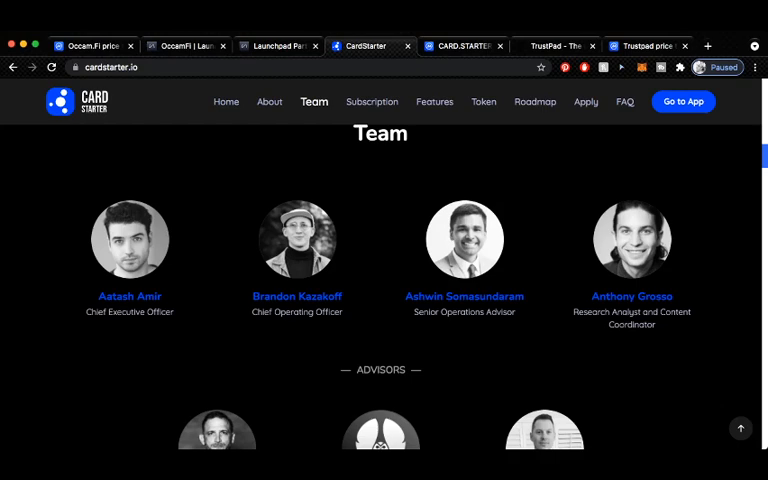
{"action": "scroll", "scroll_direction": "down", "scroll_amount": 3}
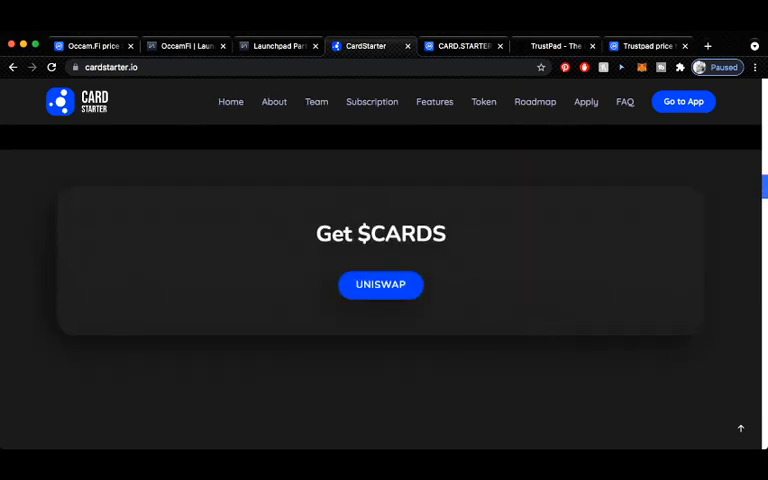
Review the Subscription tier cards from Singles through Aces.
{"action": "left_click", "coordinate": [366, 100]}
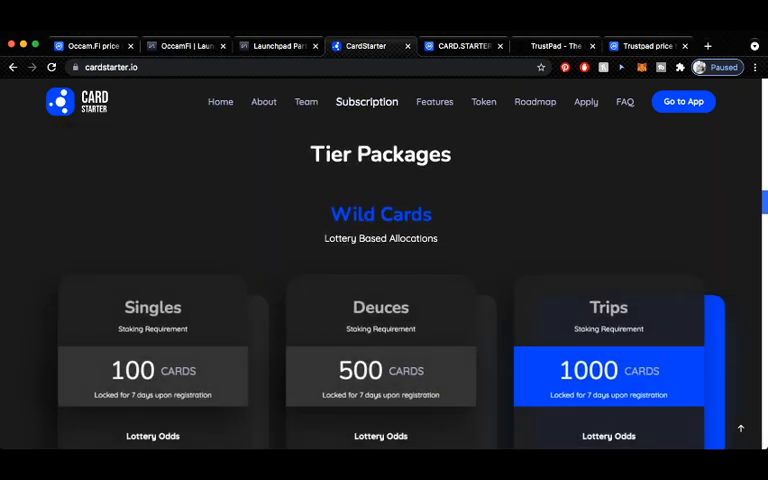
{"action": "scroll", "scroll_direction": "down", "scroll_amount": 3}
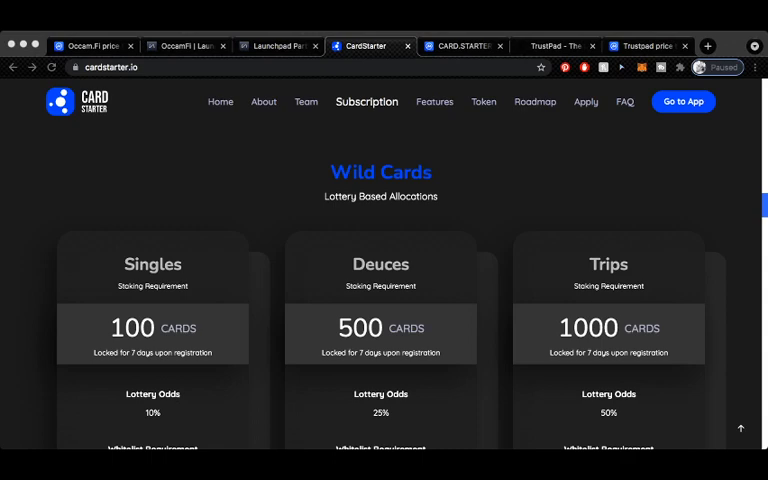
{"action": "scroll", "scroll_direction": "down", "scroll_amount": 3}
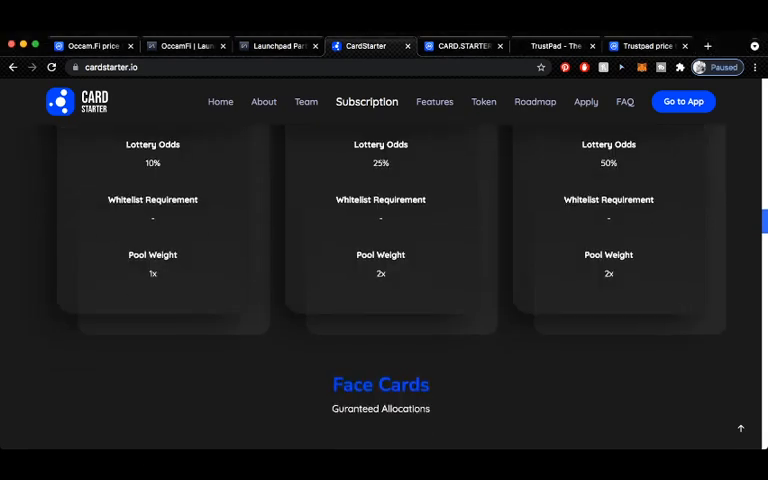
{"action": "scroll", "scroll_direction": "down", "scroll_amount": 3}
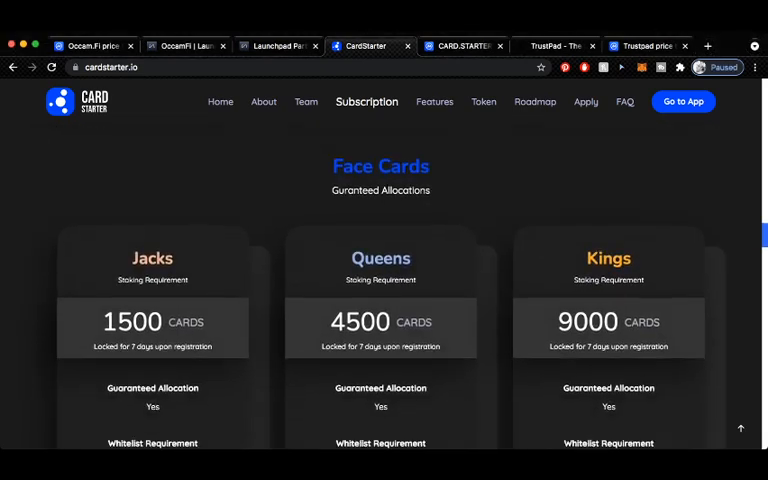
{"action": "scroll", "scroll_direction": "down", "scroll_amount": 3}
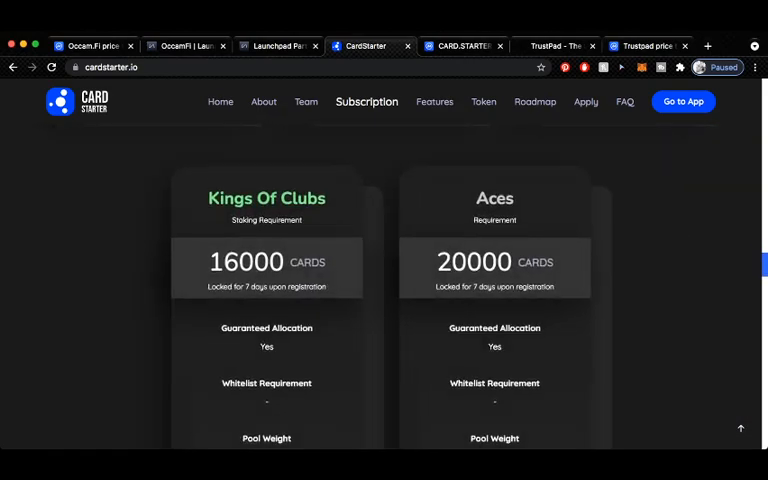
Go through the Features section including Auto-Lock Liquidity and the Card Accelerator Program.
{"action": "left_click", "coordinate": [432, 100]}
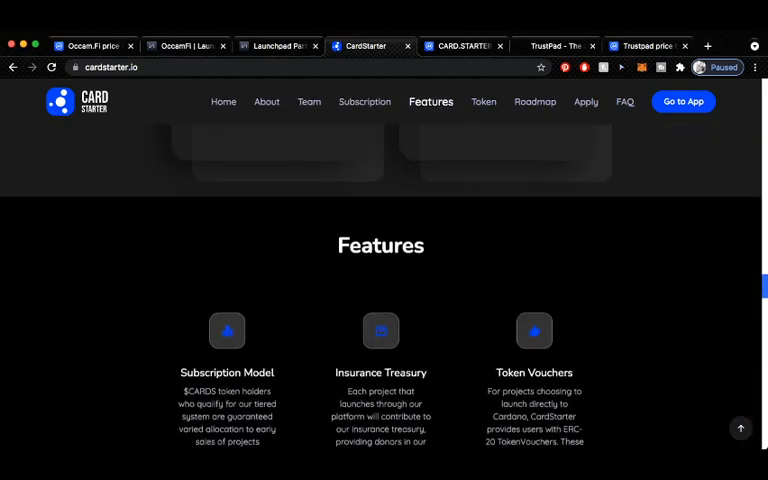
{"action": "scroll", "scroll_direction": "down", "scroll_amount": 3}
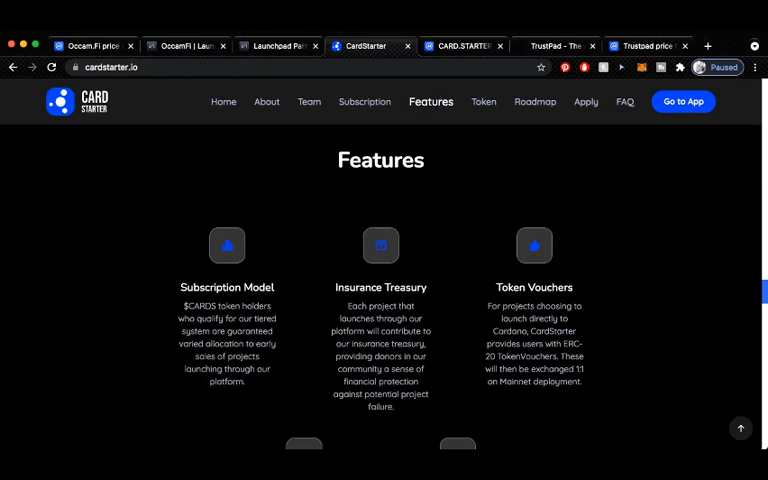
{"action": "scroll", "scroll_direction": "down", "scroll_amount": 3}
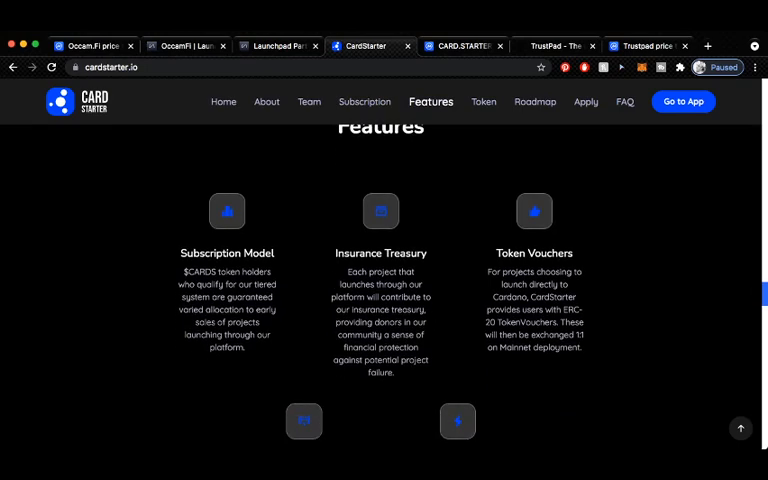
{"action": "scroll", "scroll_direction": "down", "scroll_amount": 3}
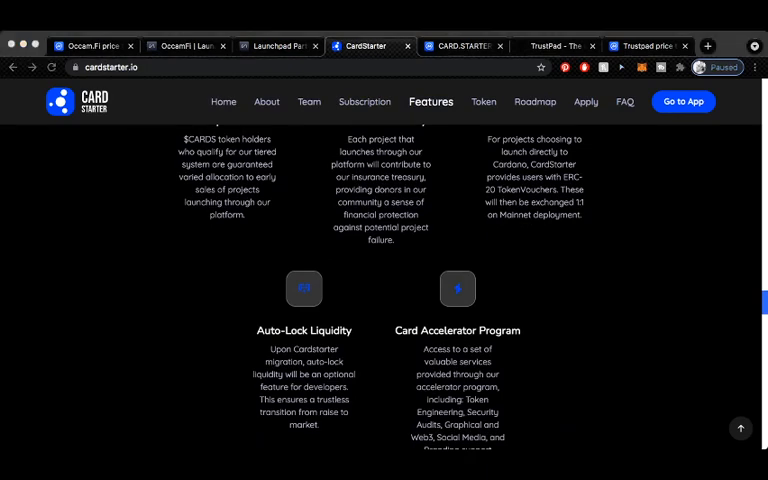
Look through the Tokenomics allocations and Initial Distribution Model rounds.
{"action": "left_click", "coordinate": [480, 100]}
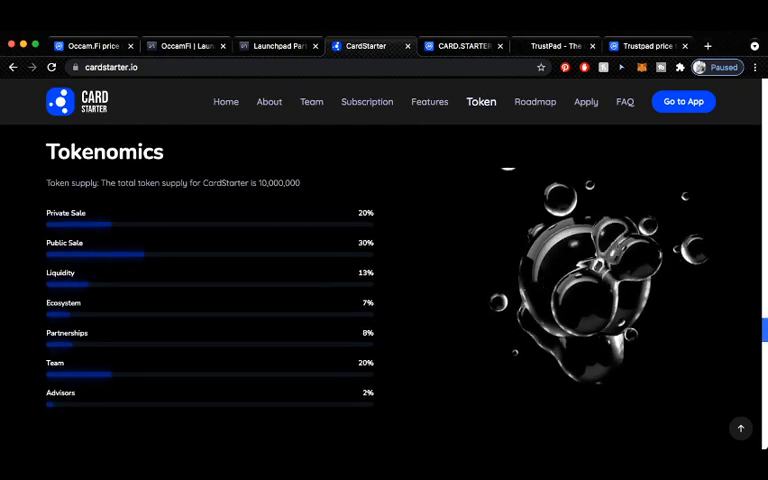
{"action": "scroll", "scroll_direction": "down", "scroll_amount": 3}
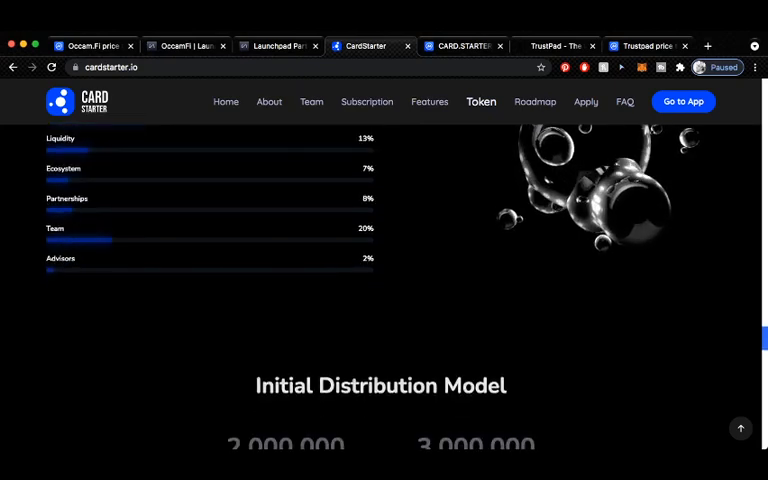
{"action": "scroll", "scroll_direction": "down", "scroll_amount": 3}
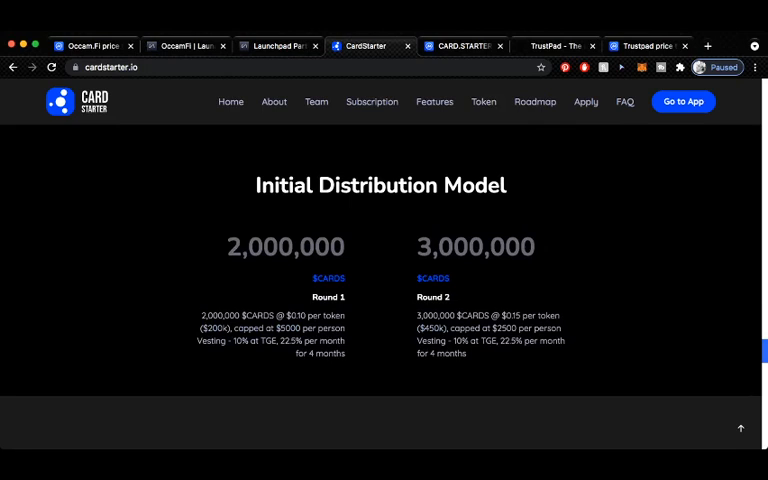
Scroll through the 2021 Roadmap, then return to the homepage banner via Home.
{"action": "left_click", "coordinate": [532, 100]}
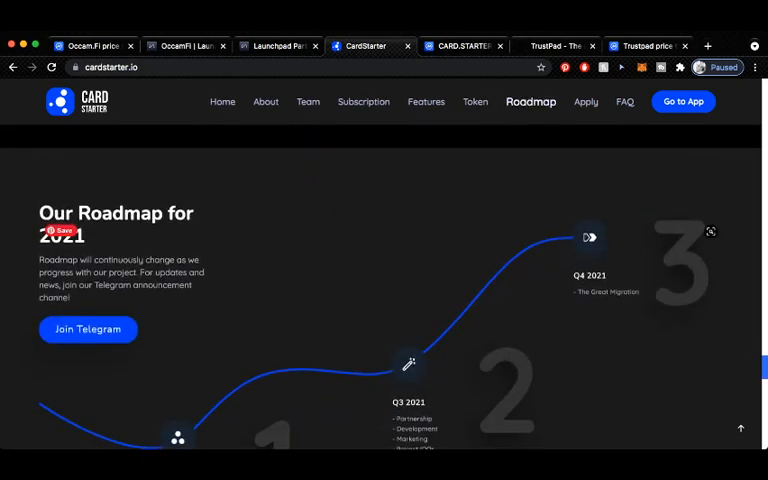
{"action": "scroll", "scroll_direction": "down", "scroll_amount": 3}
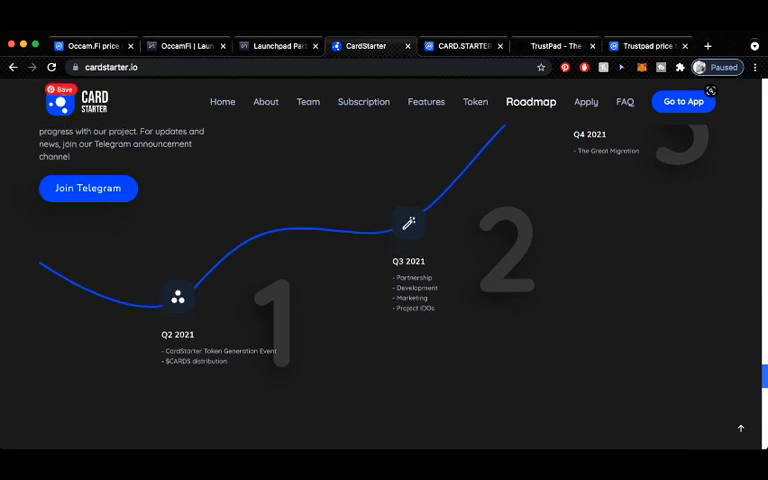
{"action": "scroll", "scroll_direction": "down", "scroll_amount": 3}
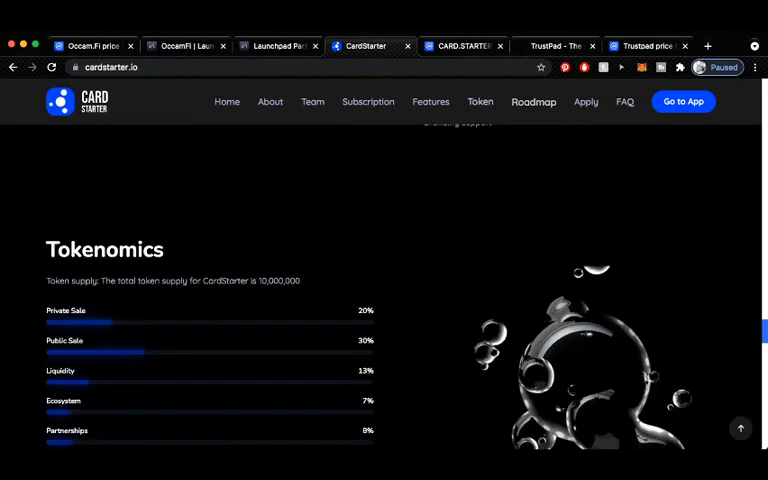
{"action": "left_click", "coordinate": [228, 100]}
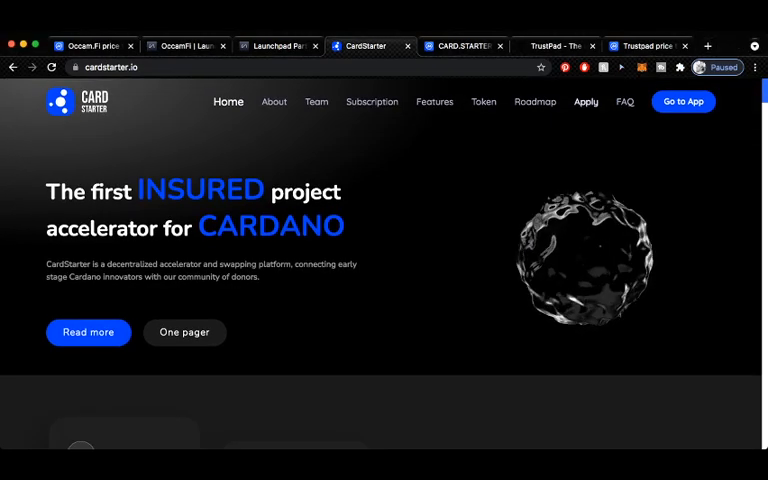
Switch to the trustpad.io homepage with its safest multi-chain launchpad headline.
{"action": "left_click", "coordinate": [560, 46]}
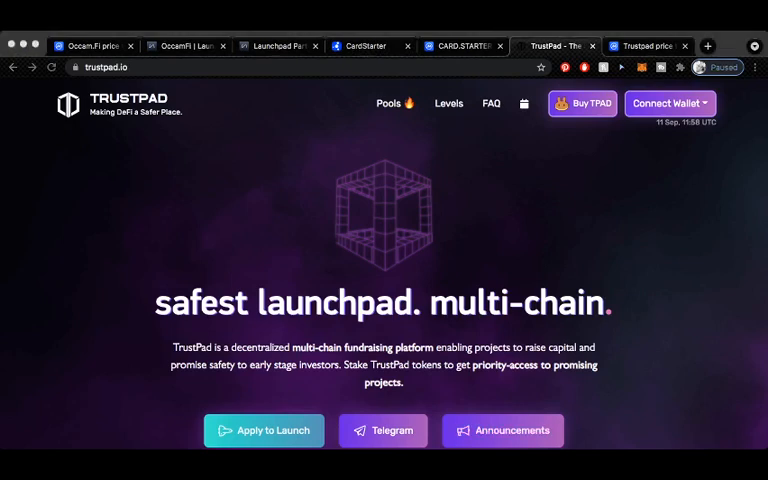
{"action": "scroll", "scroll_direction": "down", "scroll_amount": 3}
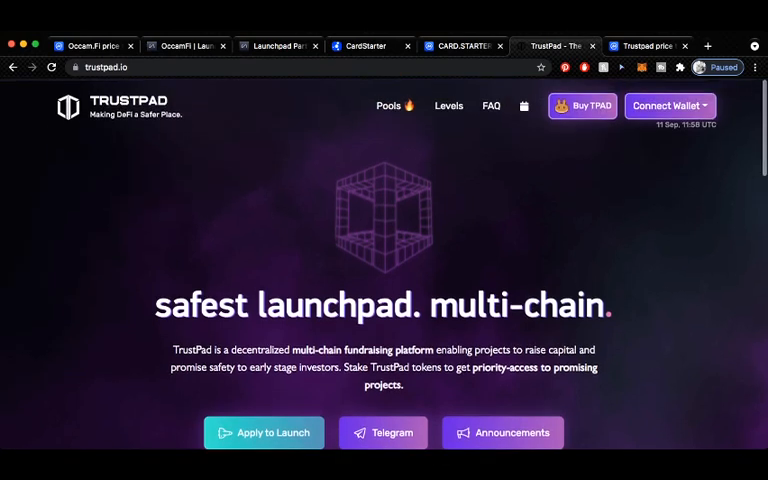
View Trustpad's CoinMarketCap page with TPAD at $0.4192, up 3.59%.
{"action": "left_click", "coordinate": [644, 44]}
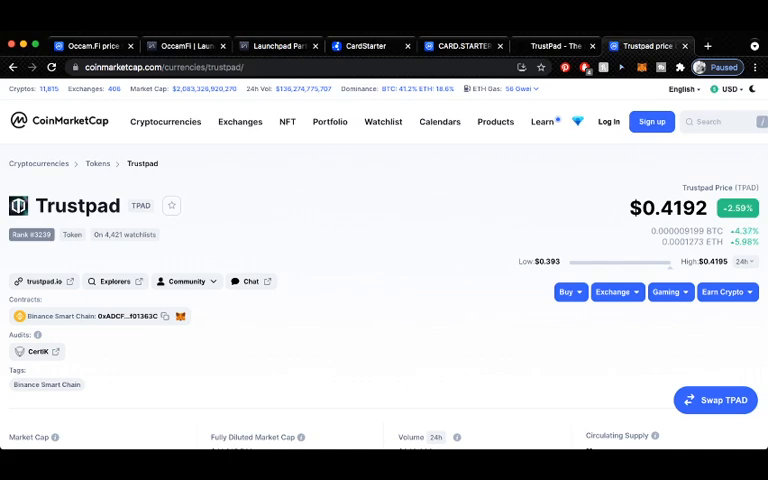
{"action": "scroll", "scroll_direction": "down", "scroll_amount": 3}
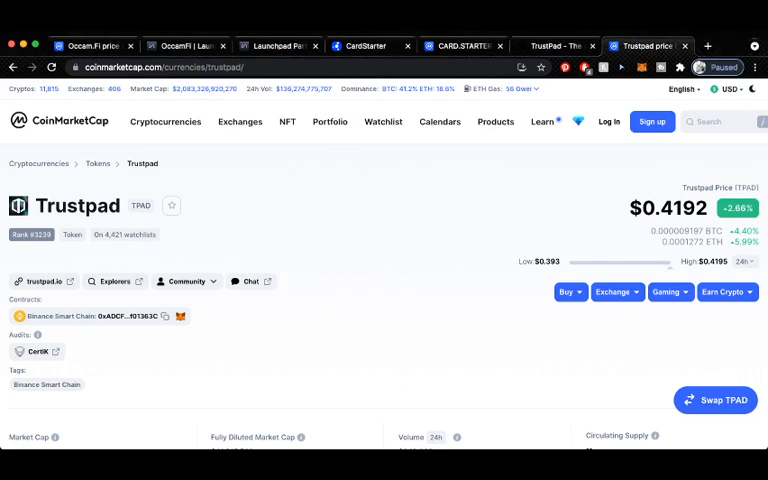
Browse TrustPad's upcoming pools FNDZ, Flourishing Capital and Triall down to Key Features.
{"action": "left_click", "coordinate": [44, 280]}
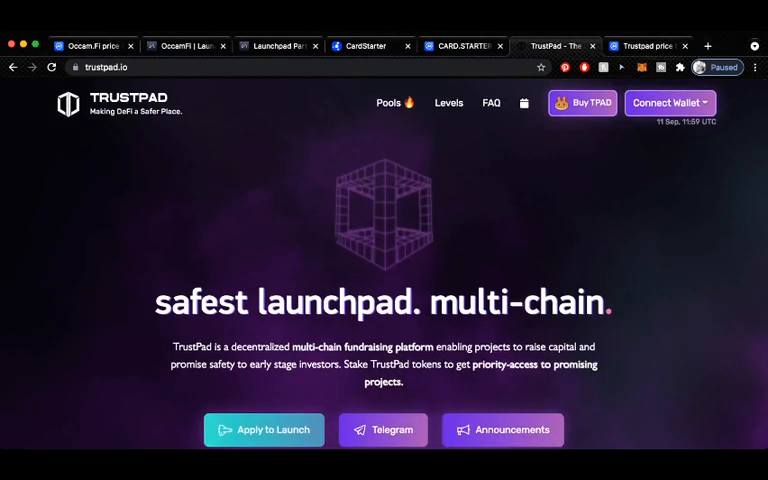
{"action": "scroll", "scroll_direction": "down", "scroll_amount": 3}
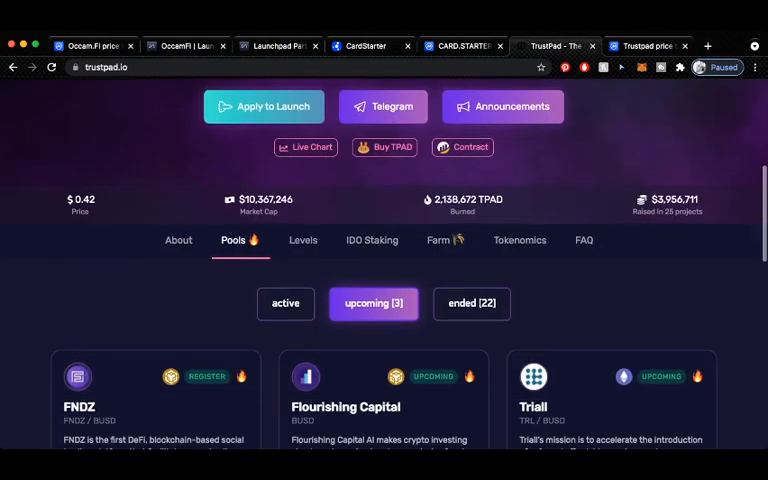
{"action": "scroll", "scroll_direction": "down", "scroll_amount": 3}
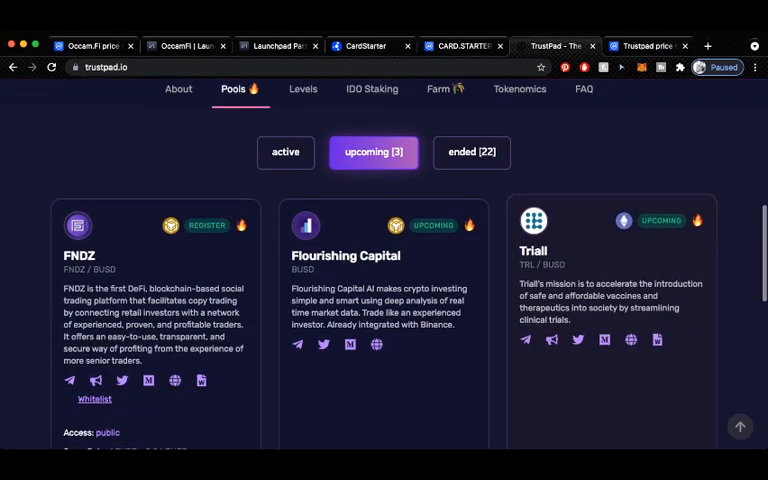
{"action": "scroll", "scroll_direction": "down", "scroll_amount": 3}
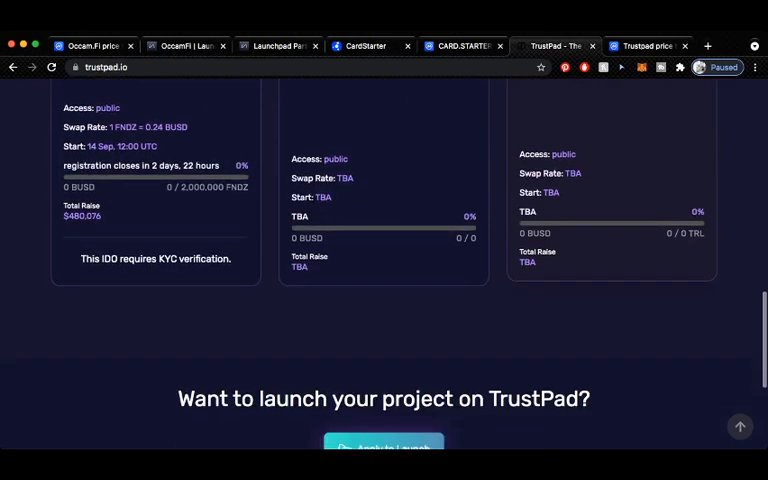
{"action": "scroll", "scroll_direction": "down", "scroll_amount": 3}
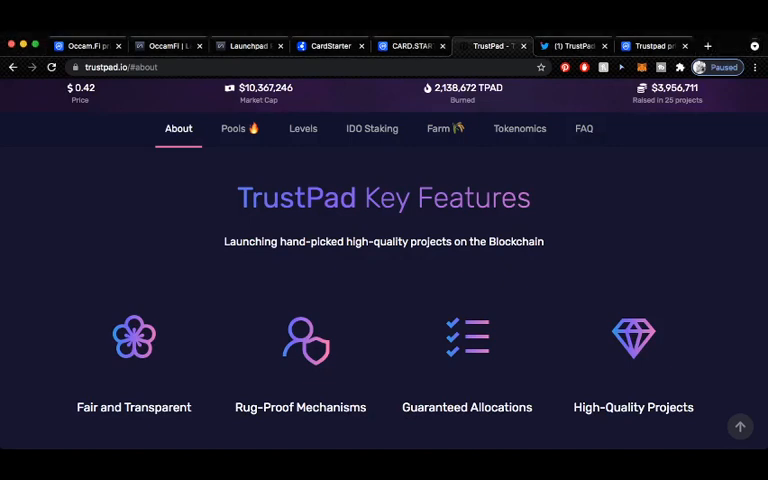
Scroll past the NFTPad launchpad and marketplace (Q3 2021) to Cross-Chain Integration.
{"action": "scroll", "scroll_direction": "down", "scroll_amount": 3}
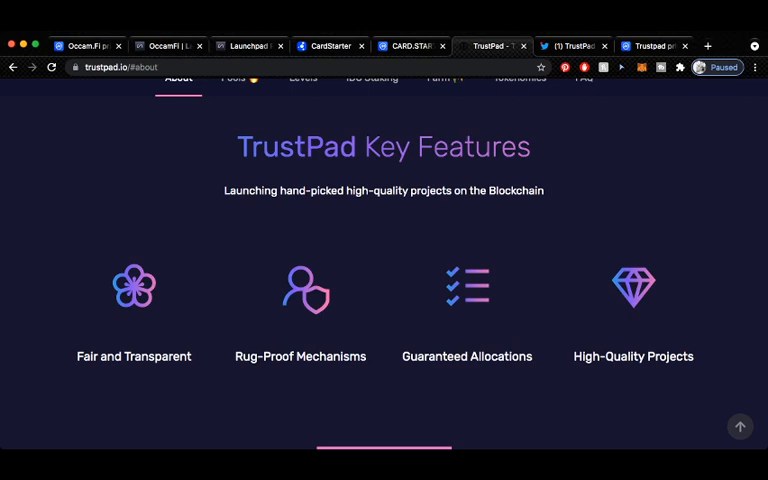
{"action": "scroll", "scroll_direction": "down", "scroll_amount": 3}
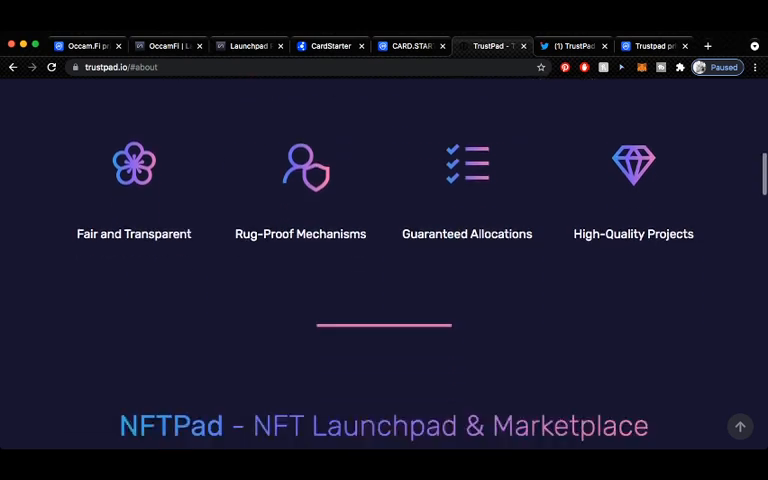
{"action": "scroll", "scroll_direction": "down", "scroll_amount": 3}
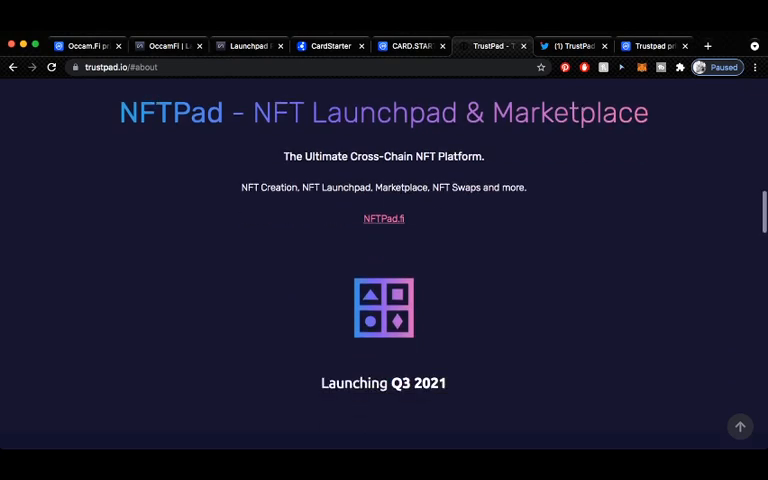
{"action": "scroll", "scroll_direction": "down", "scroll_amount": 3}
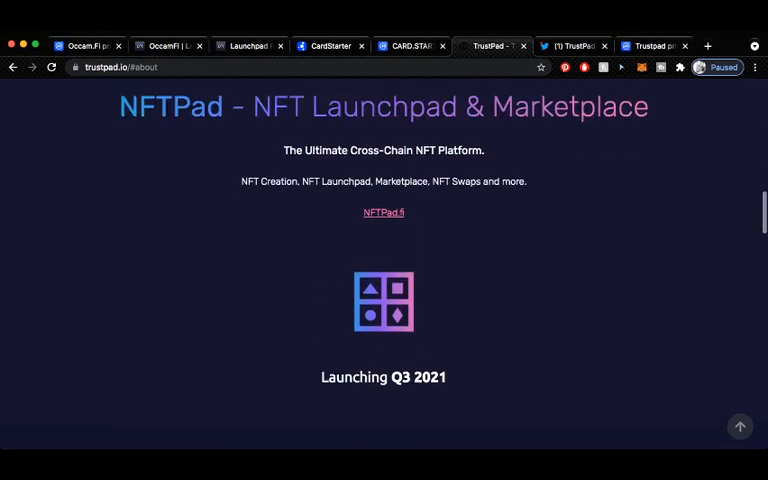
{"action": "scroll", "scroll_direction": "down", "scroll_amount": 3}
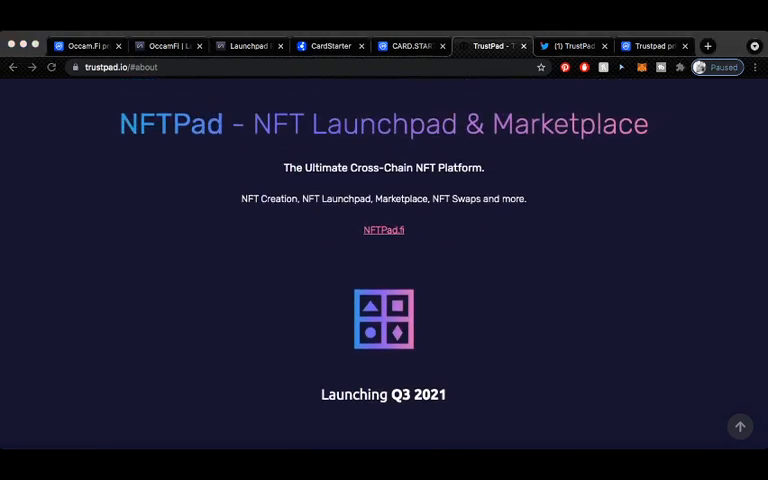
{"action": "scroll", "scroll_direction": "down", "scroll_amount": 3}
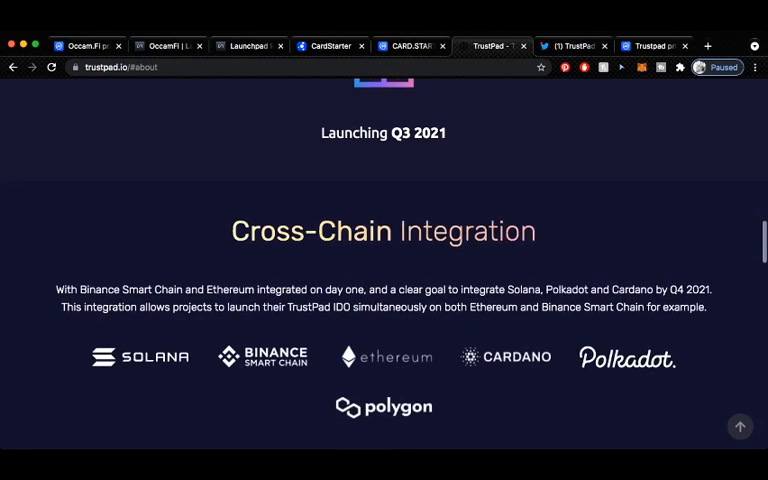
{"action": "scroll", "scroll_direction": "down", "scroll_amount": 3}
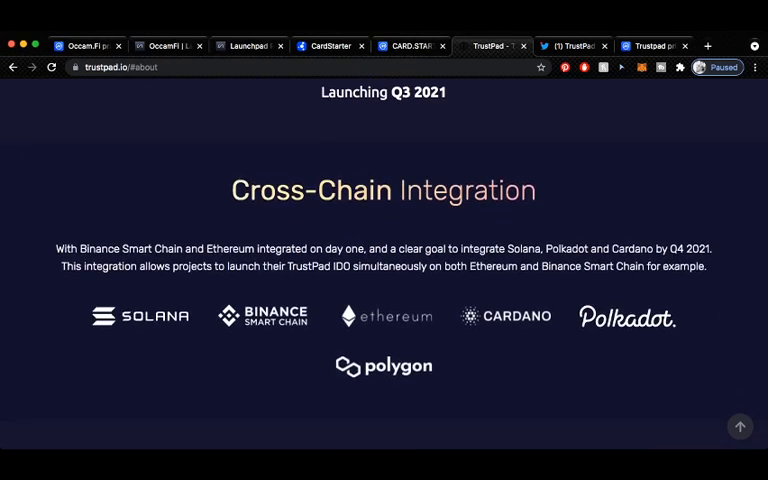
{"action": "scroll", "scroll_direction": "down", "scroll_amount": 3}
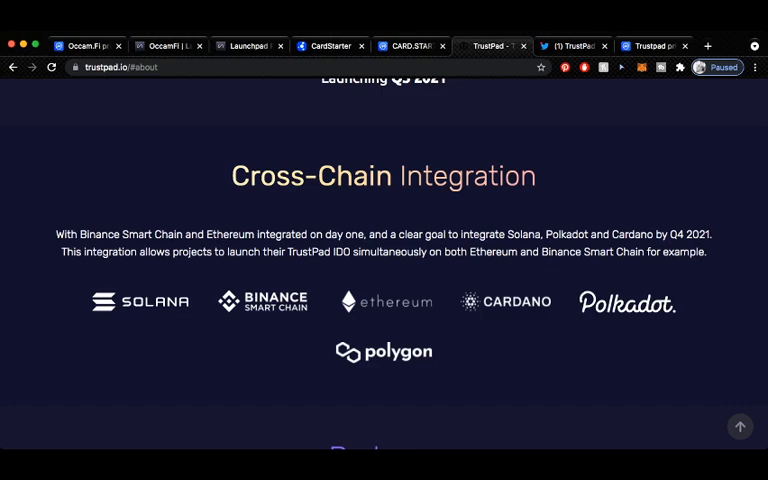
{"action": "scroll", "scroll_direction": "down", "scroll_amount": 3}
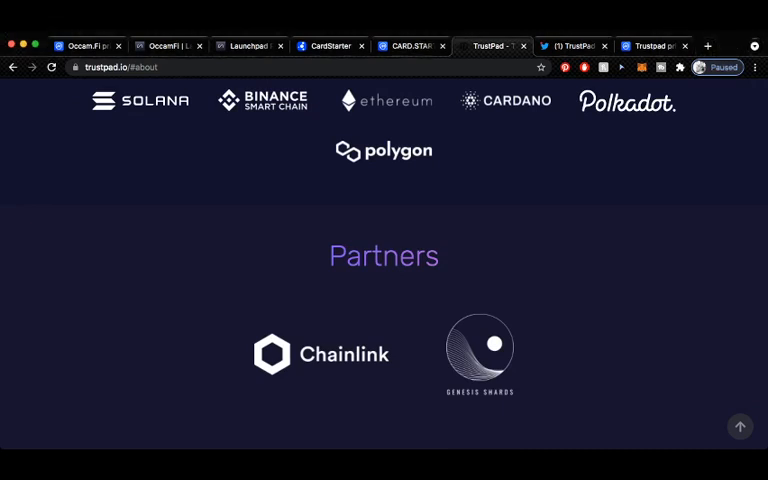
{"action": "scroll", "scroll_direction": "down", "scroll_amount": 3}
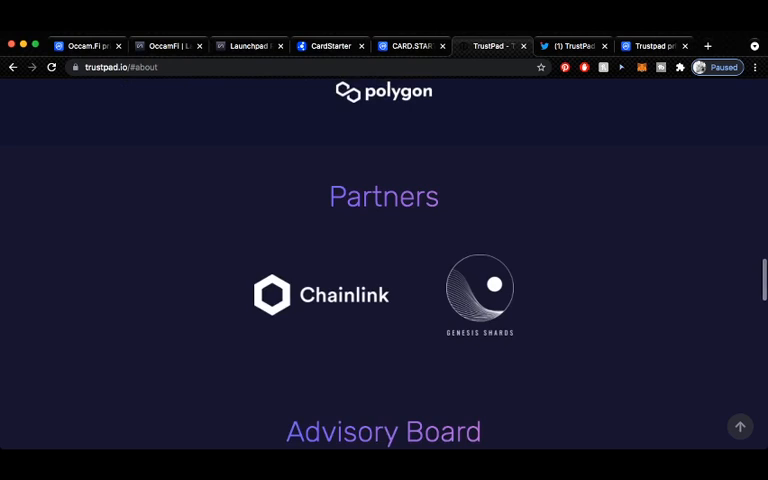
{"action": "scroll", "scroll_direction": "down", "scroll_amount": 3}
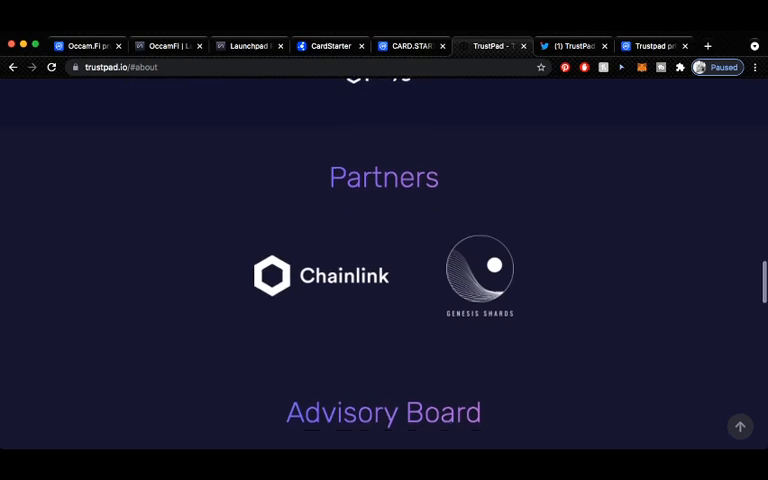
{"action": "scroll", "scroll_direction": "down", "scroll_amount": 3}
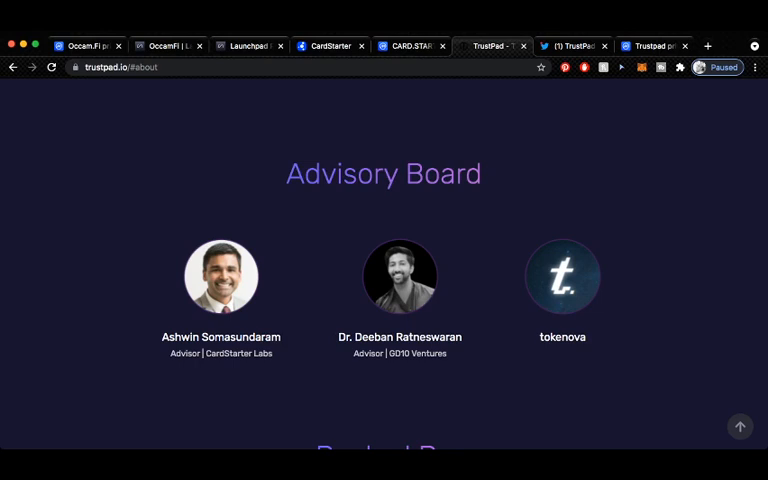
{"action": "scroll", "scroll_direction": "down", "scroll_amount": 3}
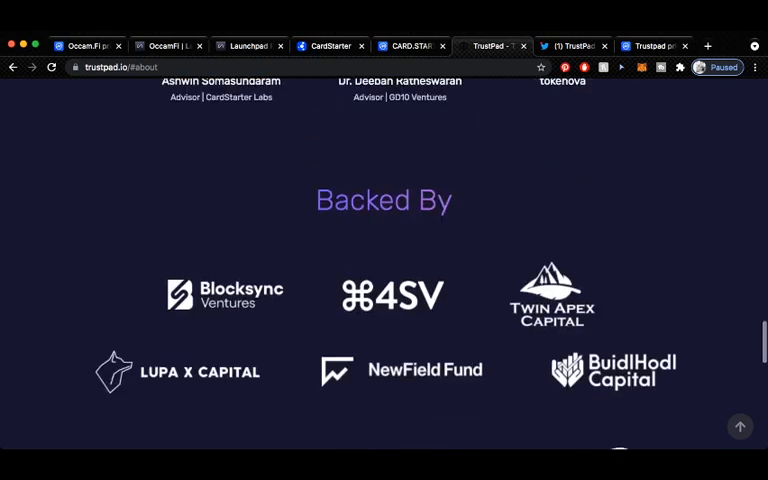
{"action": "scroll", "scroll_direction": "down", "scroll_amount": 3}
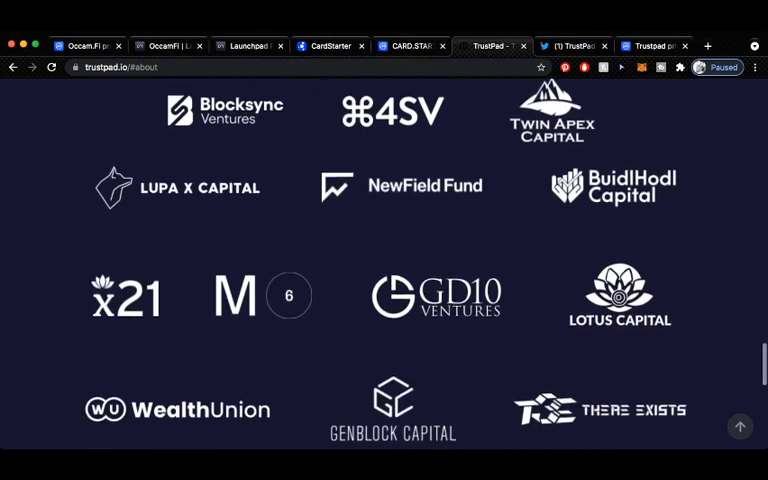
{"action": "scroll", "scroll_direction": "down", "scroll_amount": 3}
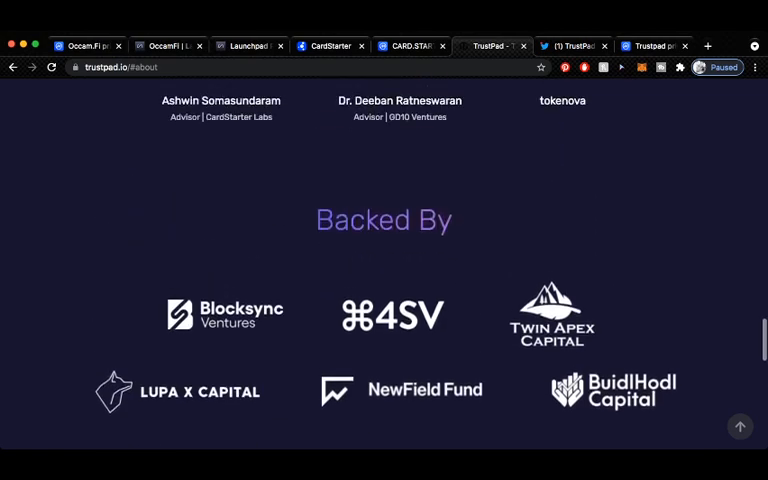
{"action": "scroll", "scroll_direction": "down", "scroll_amount": 3}
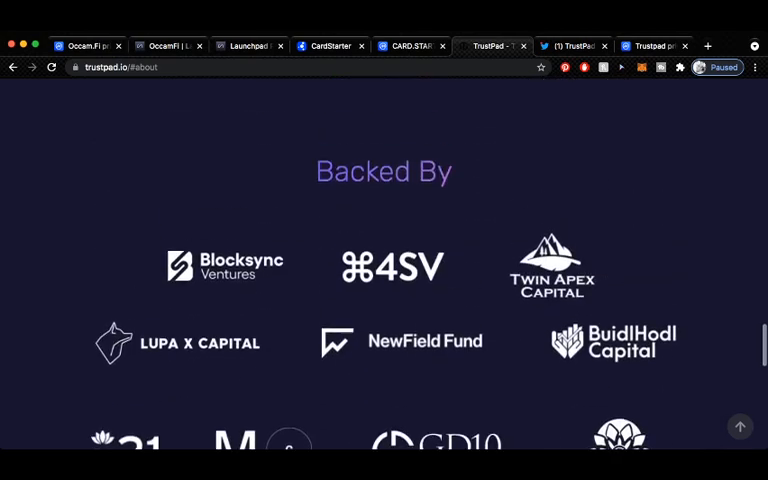
{"action": "scroll", "scroll_direction": "down", "scroll_amount": 3}
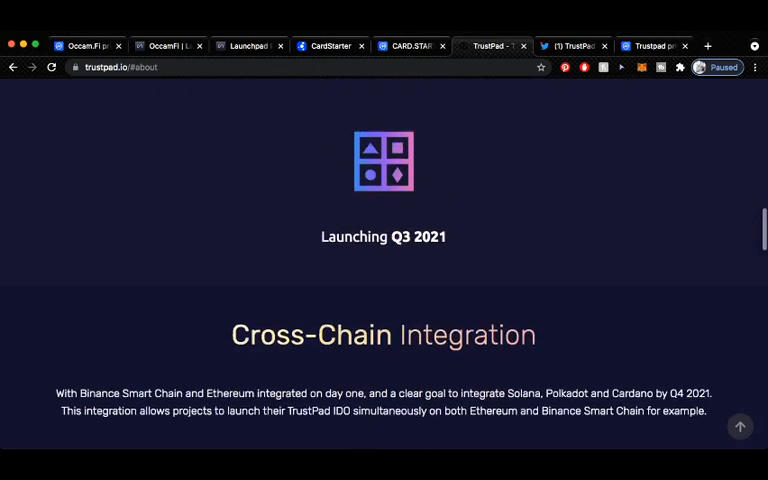
View TrustPad's Twitter profile with 146.1K followers, then return to the homepage headline.
{"action": "left_click", "coordinate": [572, 44]}
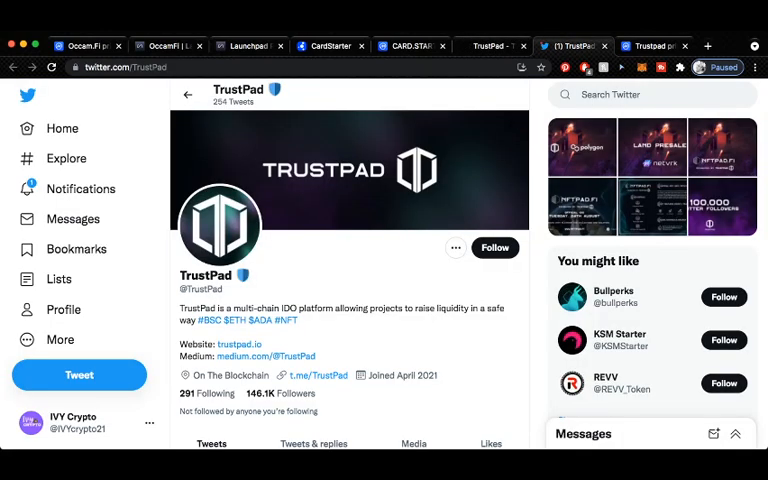
{"action": "scroll", "scroll_direction": "down", "scroll_amount": 3}
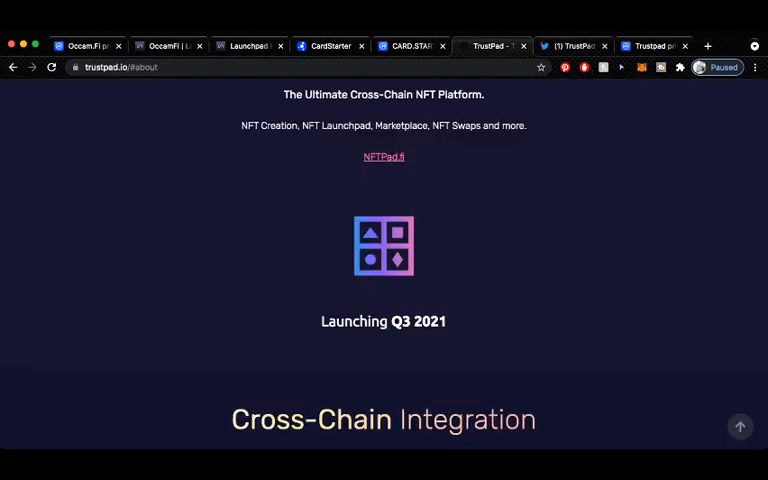
{"action": "scroll", "scroll_direction": "up", "scroll_amount": 3}
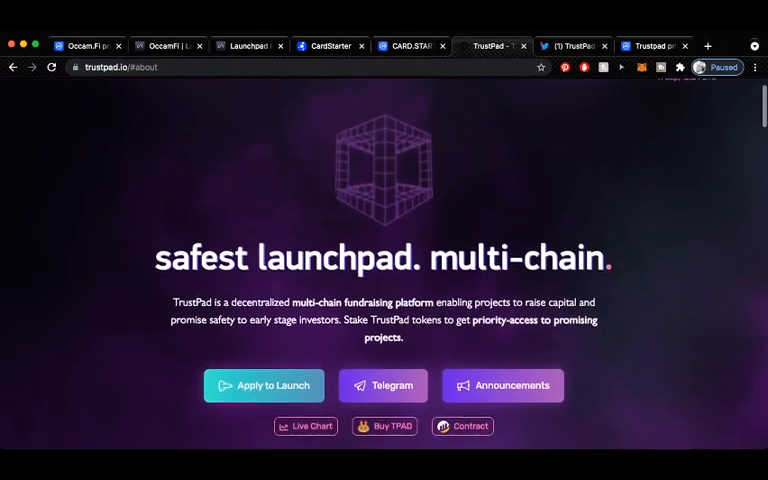